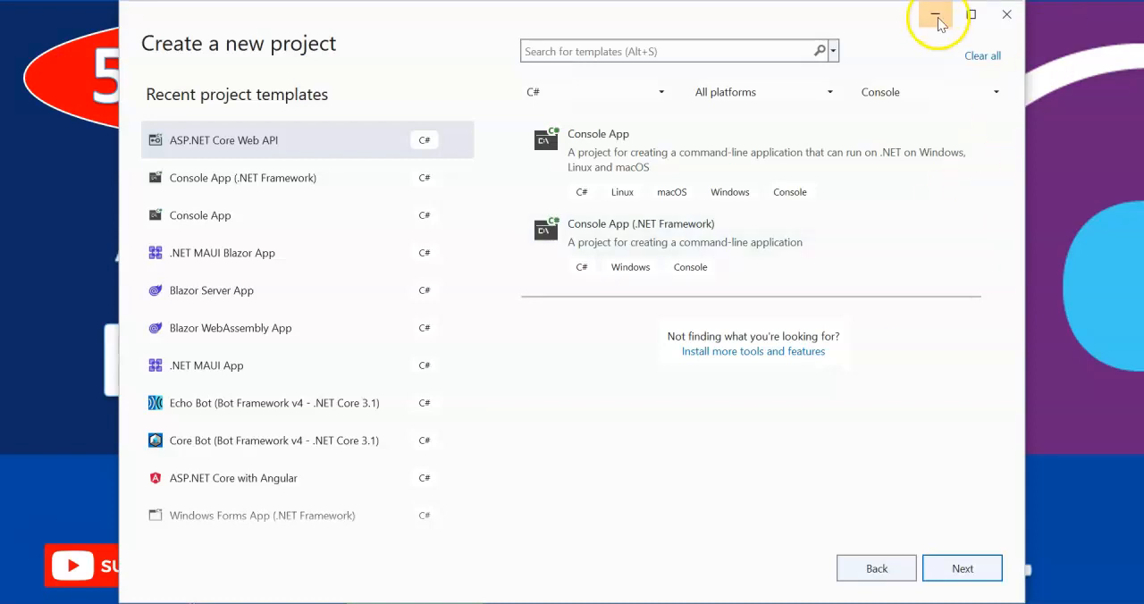
# - Minimize the Create a new project window to show the ClosedXML NuGet page in Chrome
pyautogui.click(937, 15)
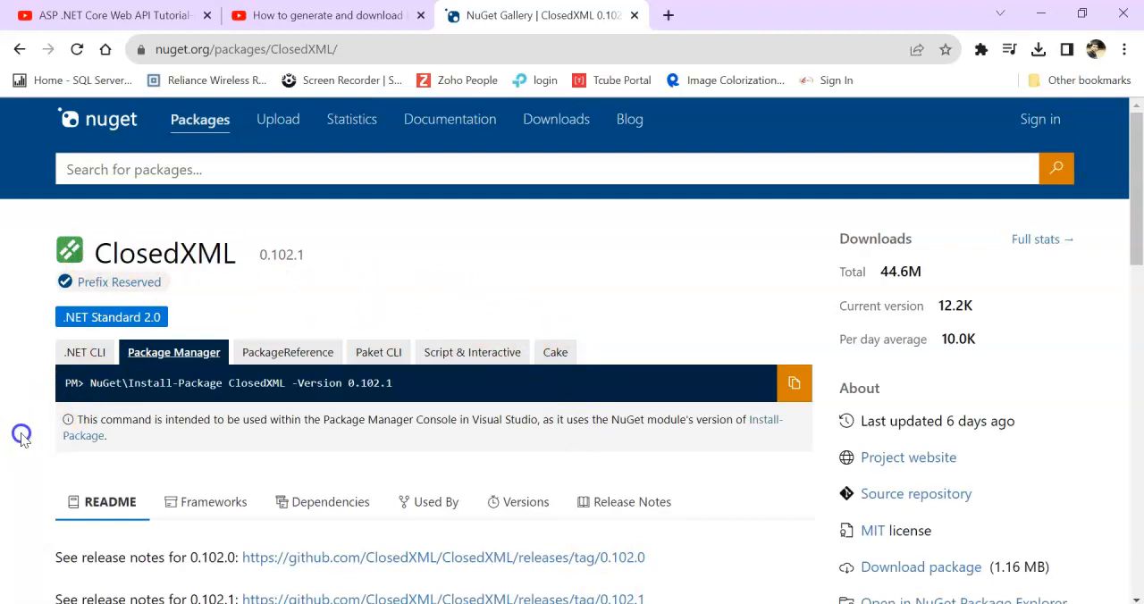
# - Look at the YouTube Excel tutorial, then return to the Visual Studio new-project dialog
pyautogui.click(107, 15)
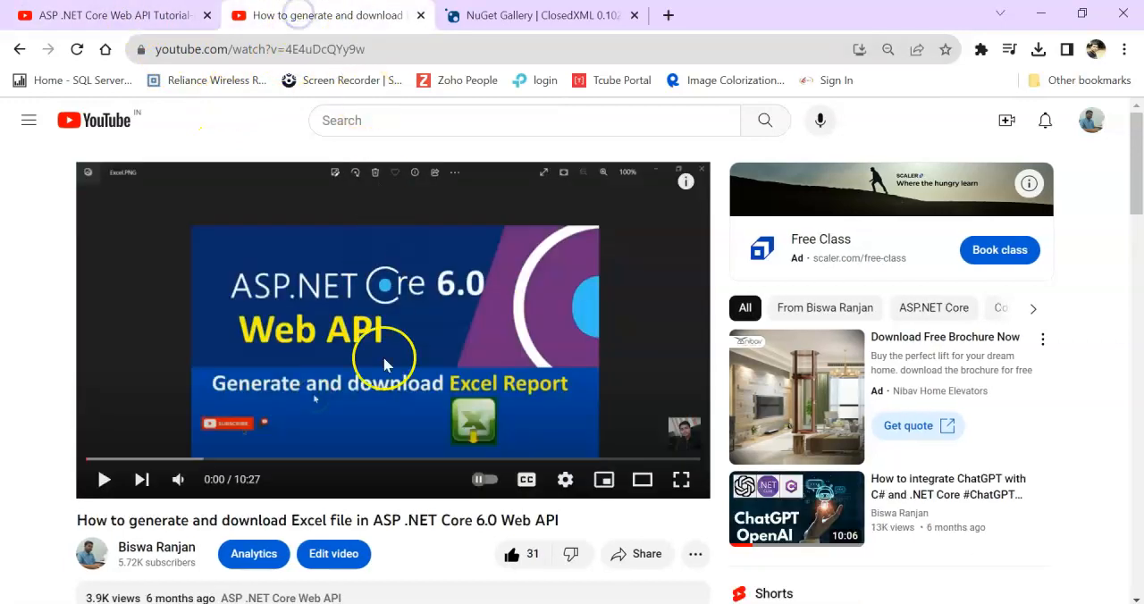
pyautogui.moveTo(536, 347)
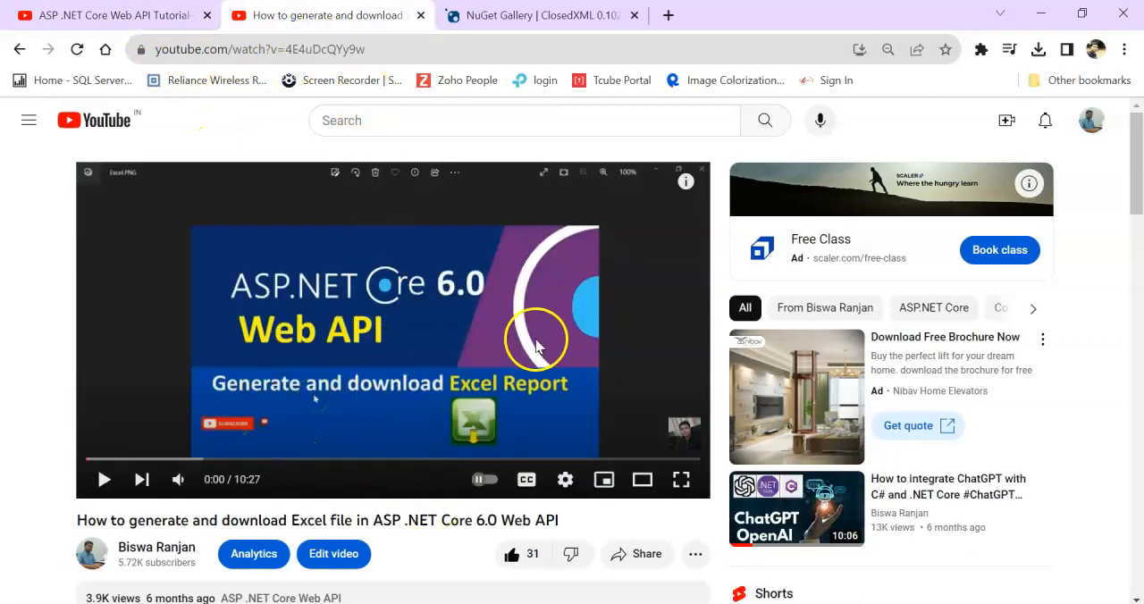
pyautogui.moveTo(447, 308)
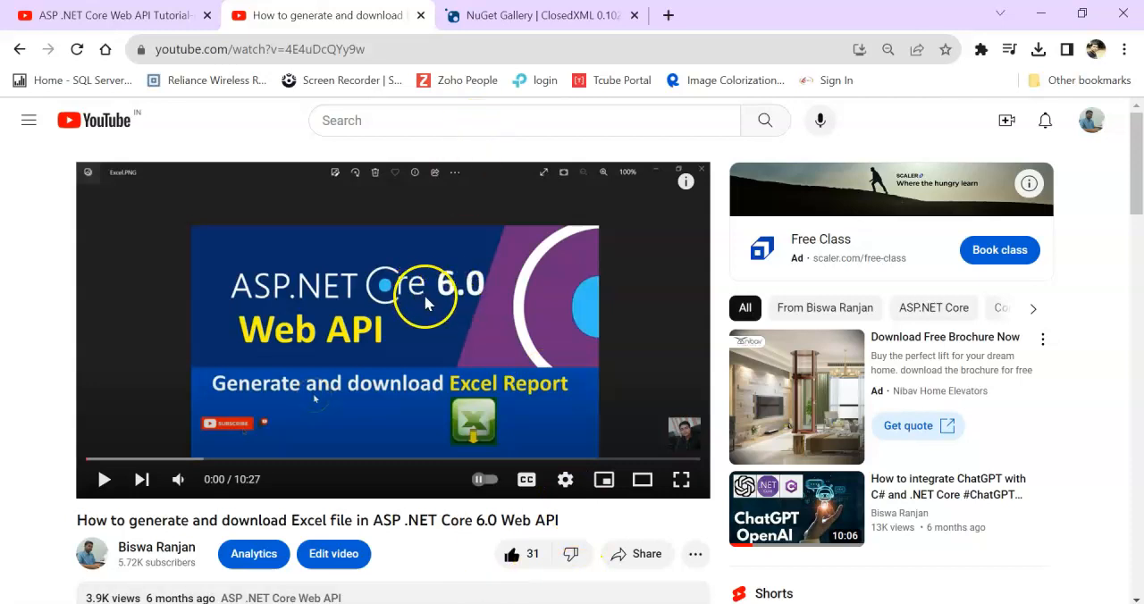
pyautogui.click(107, 15)
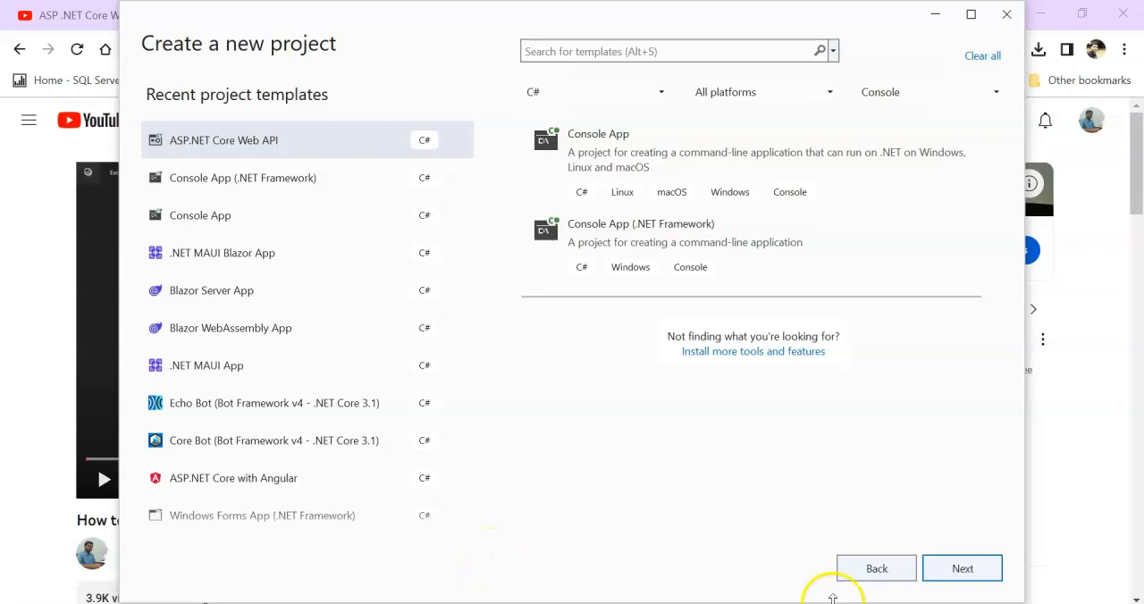
# - Name the Web API project ExcelDataDemo and set its location to D:\My Desk\Practice
pyautogui.click(961, 567)
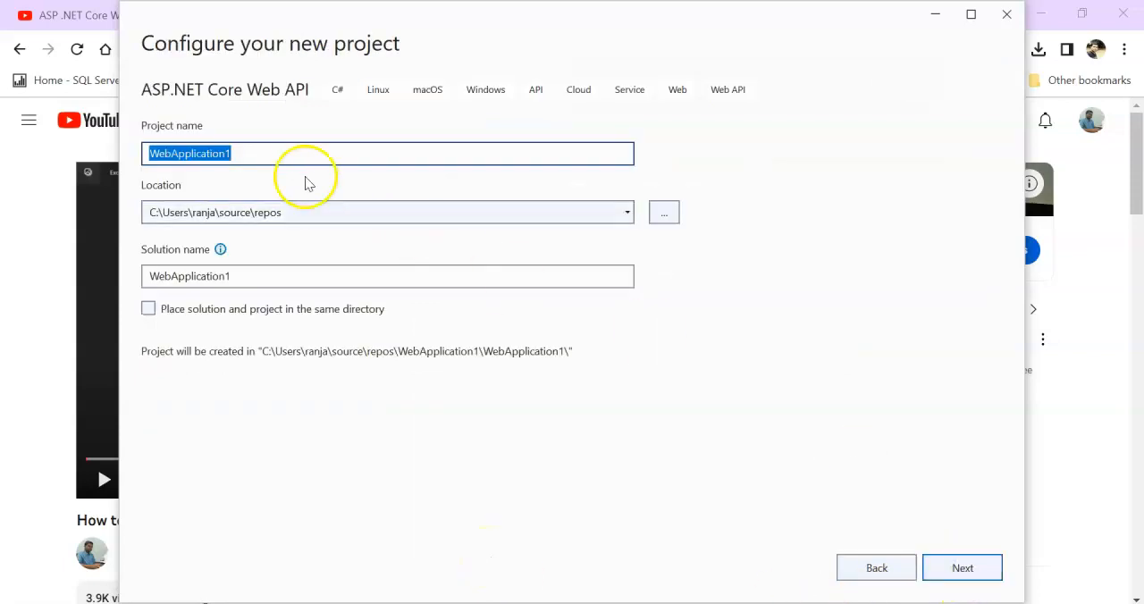
pyautogui.moveTo(301, 179)
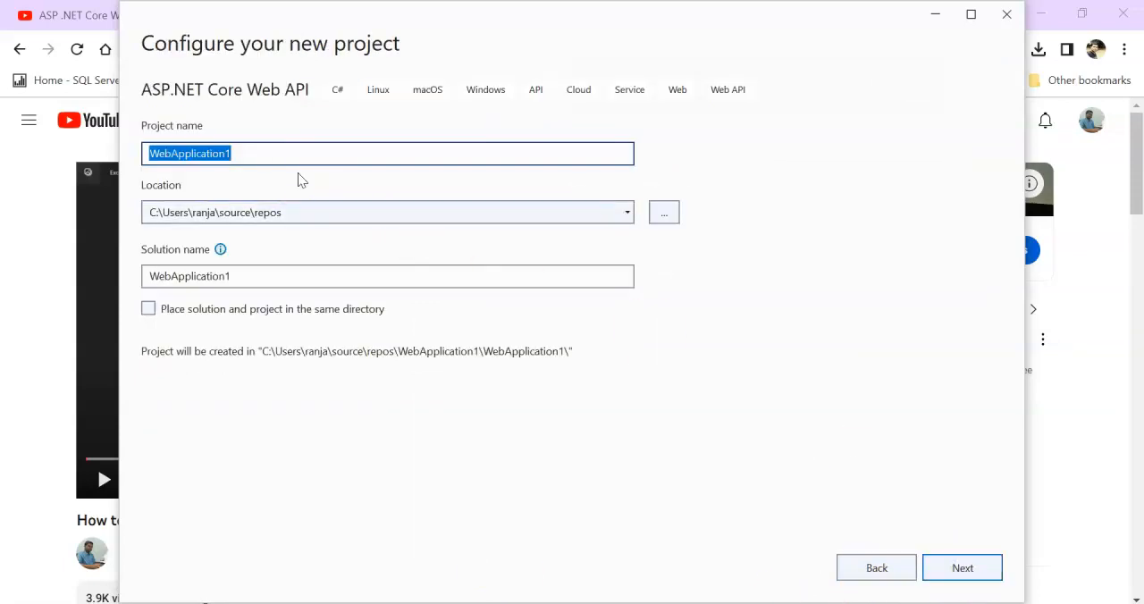
pyautogui.write('ExcelDataDem')
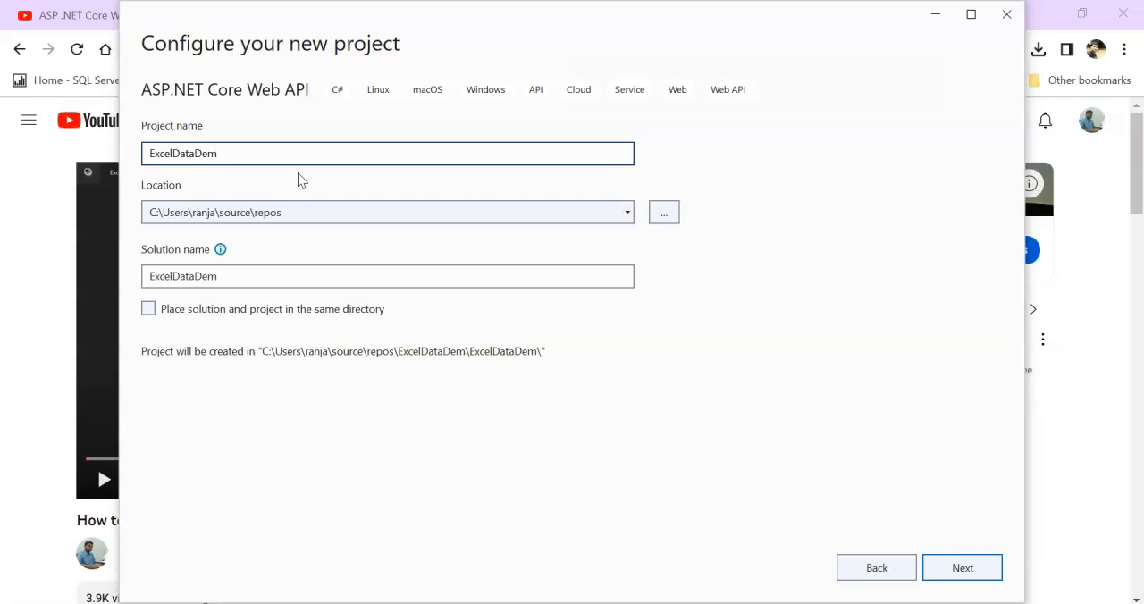
pyautogui.write('o')
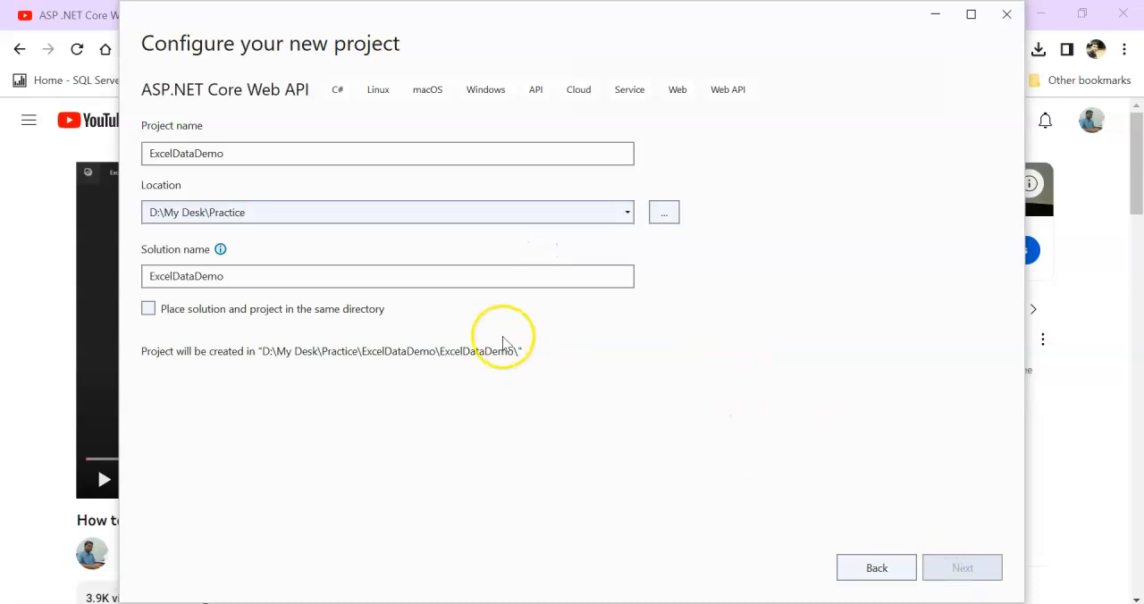
# - Turn off HTTPS and OpenAPI support, keep controllers, and create the project
pyautogui.click(961, 567)
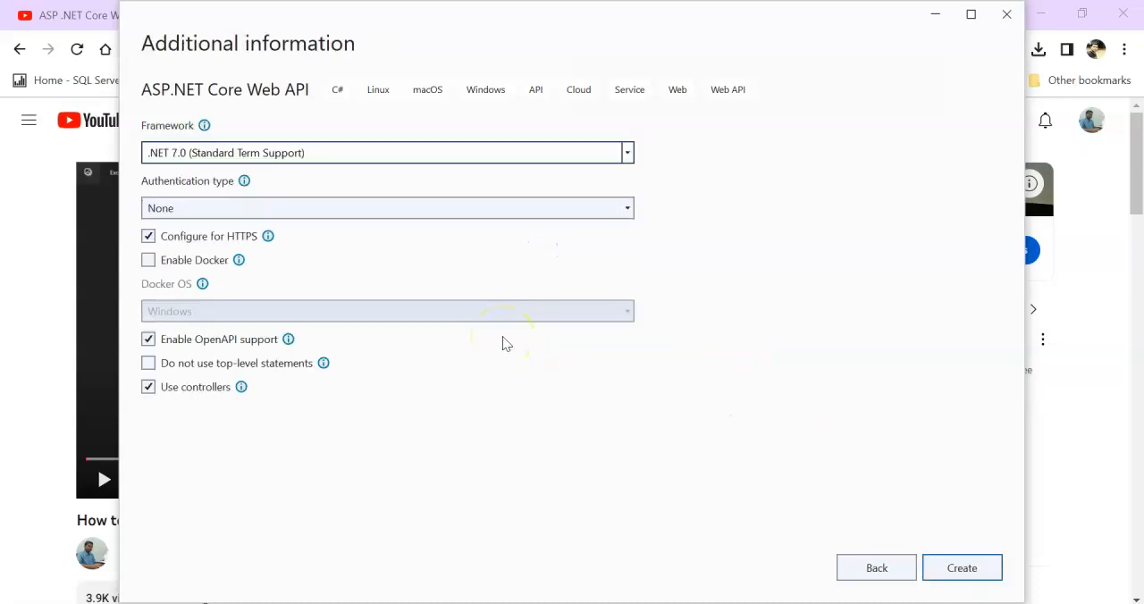
pyautogui.click(148, 236)
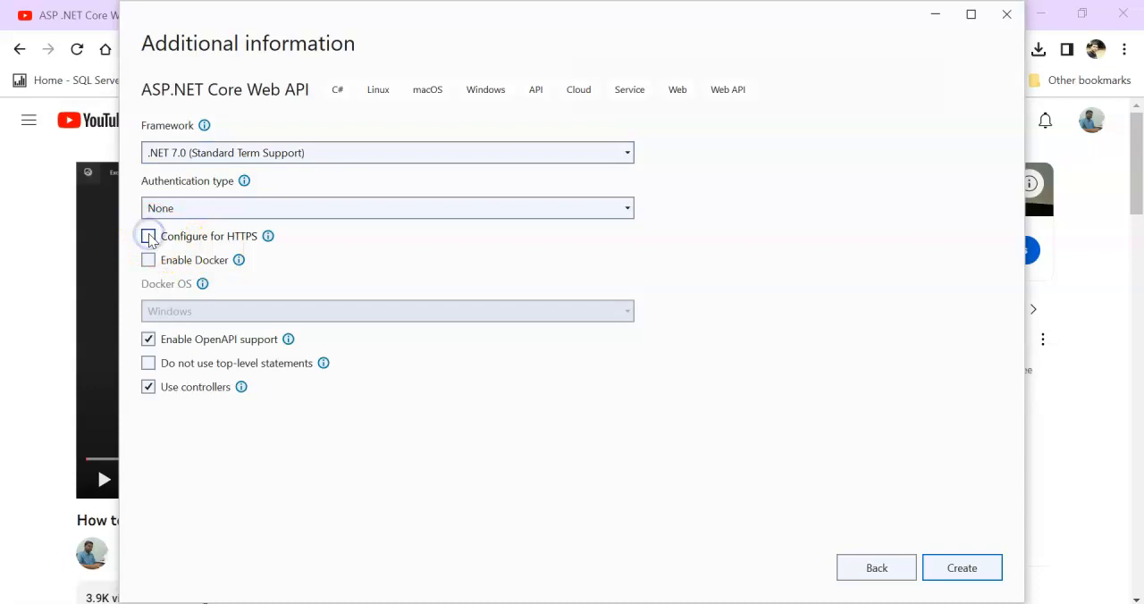
pyautogui.click(148, 338)
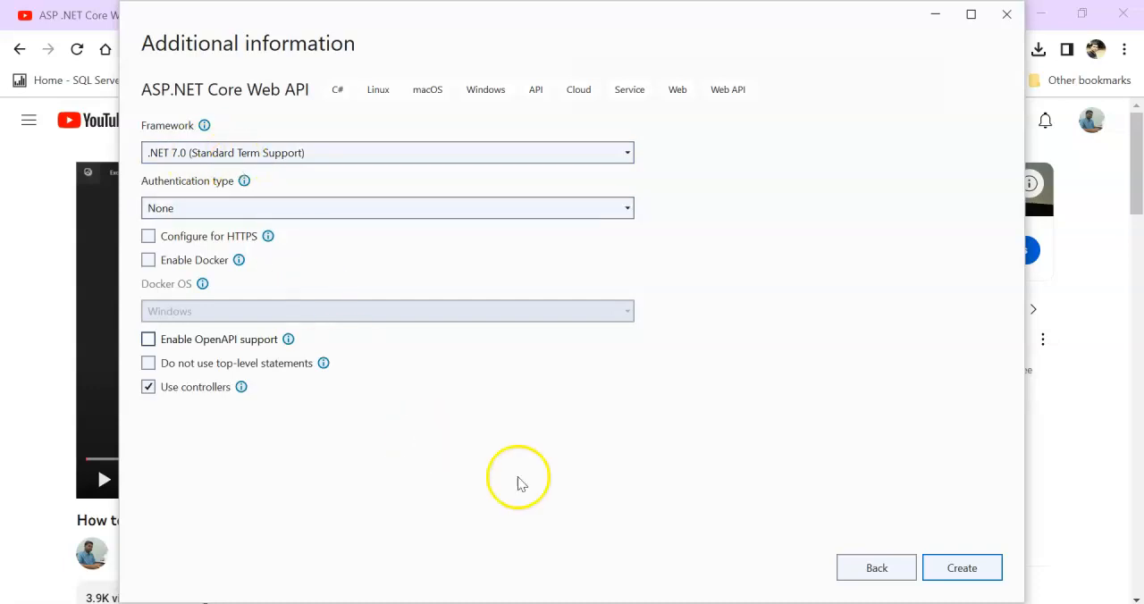
pyautogui.click(961, 567)
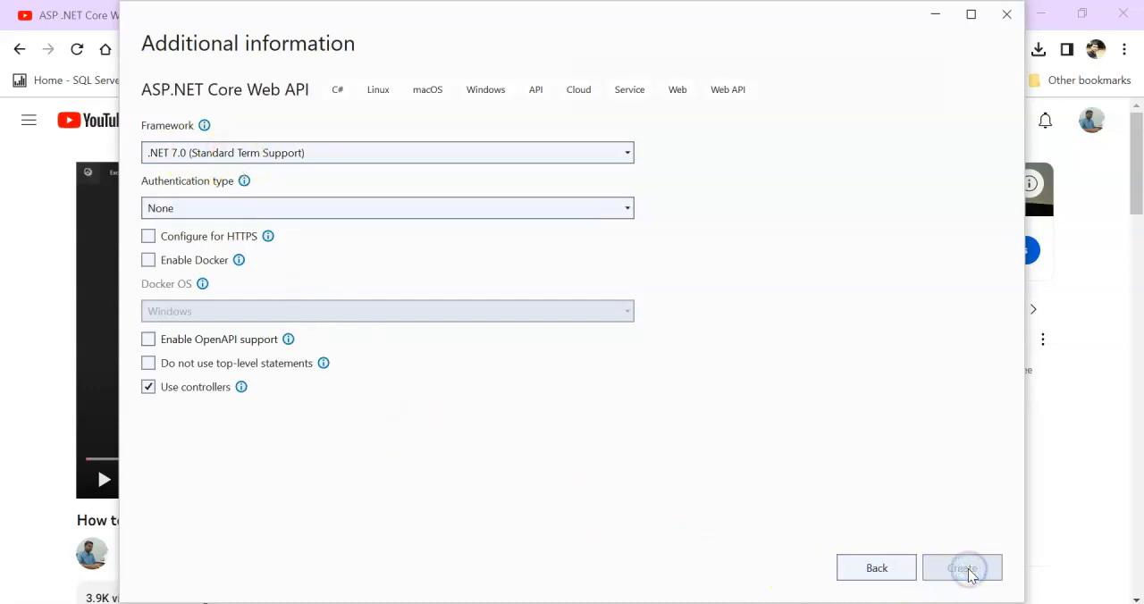
pyautogui.click(961, 567)
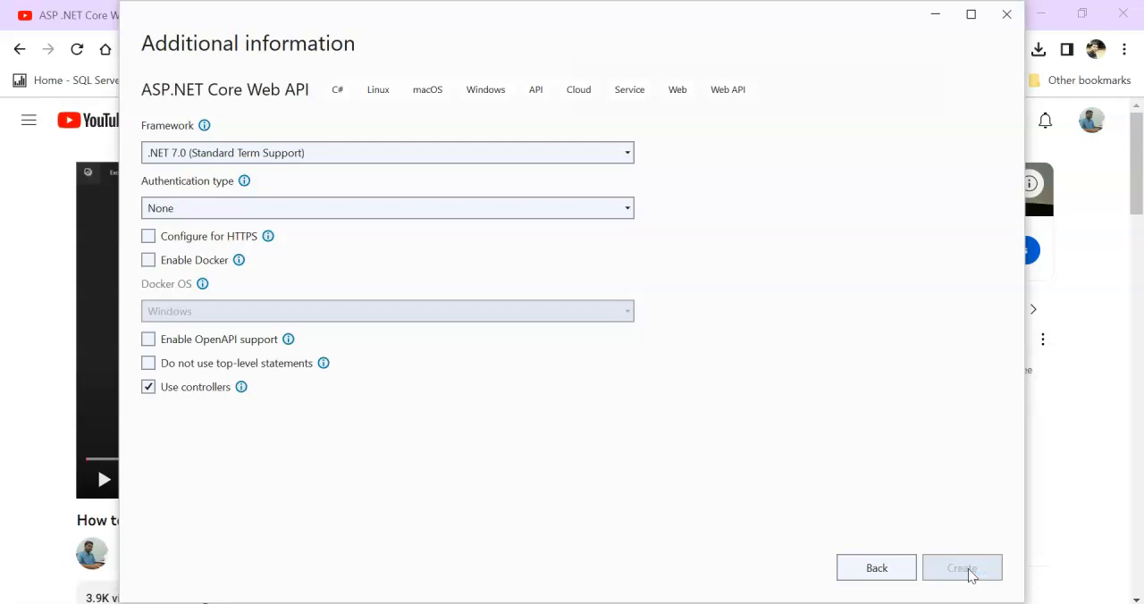
pyautogui.click(961, 567)
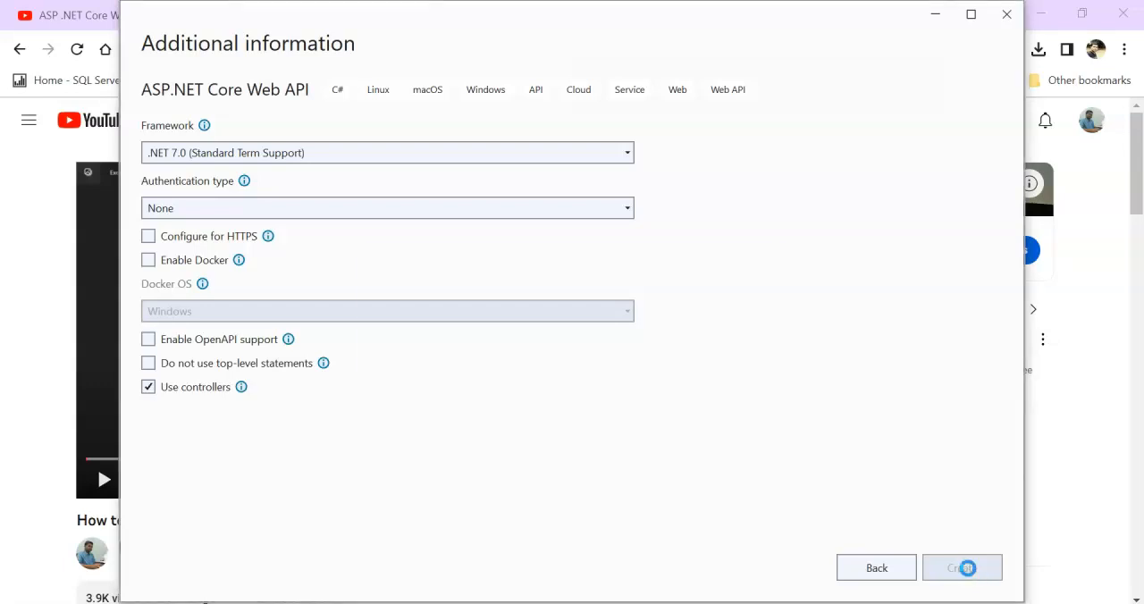
pyautogui.click(961, 568)
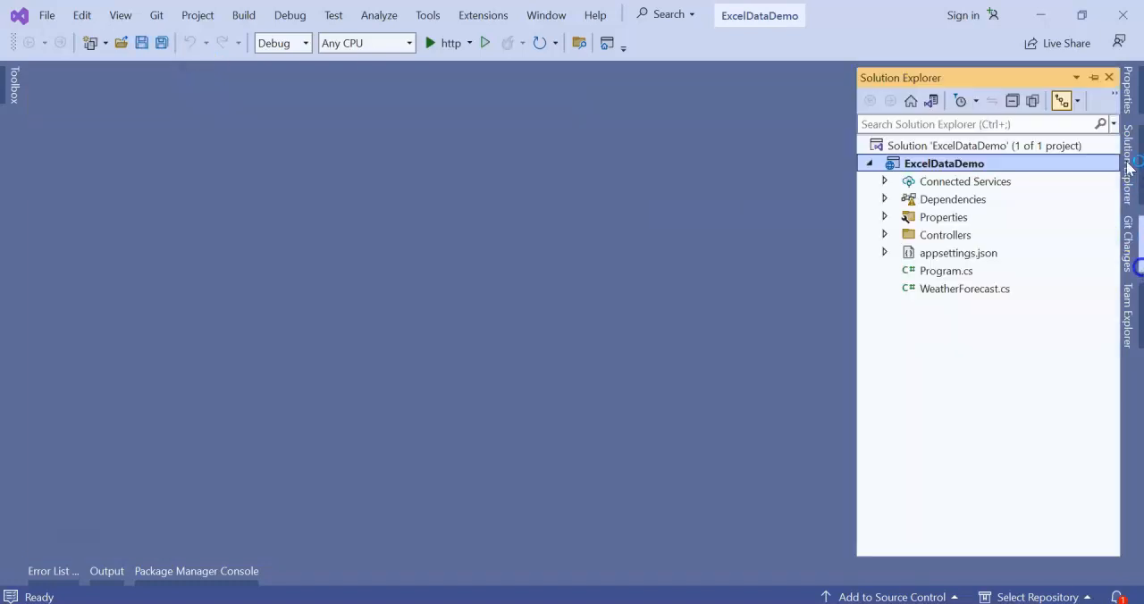
# - Search NuGet for closedxml and install ClosedXML 0.102.1, accepting the license
pyautogui.click(427, 15)
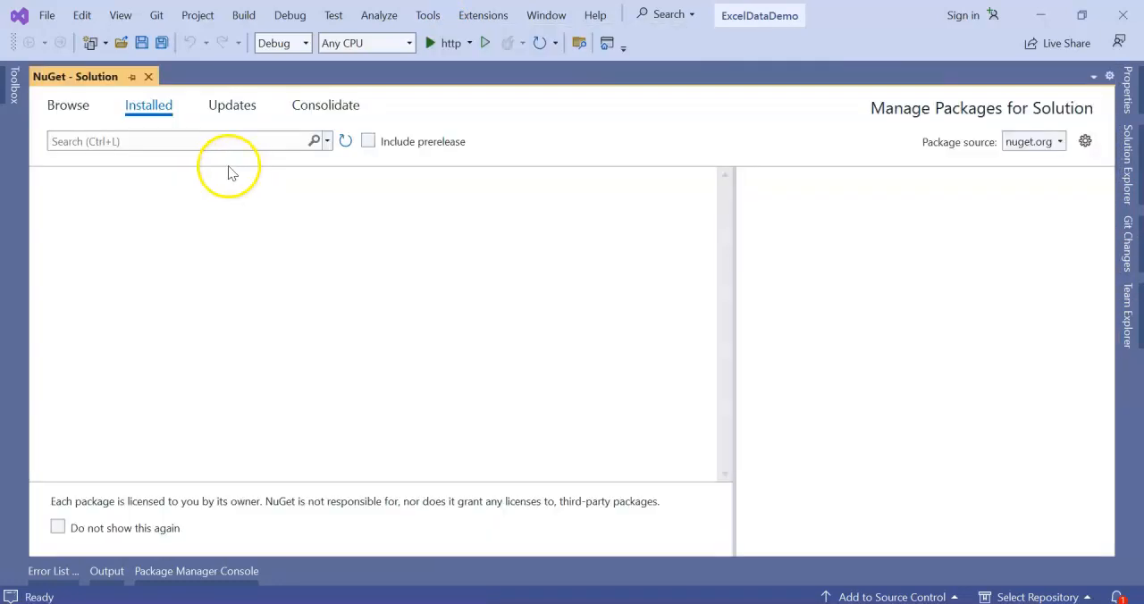
pyautogui.click(68, 105)
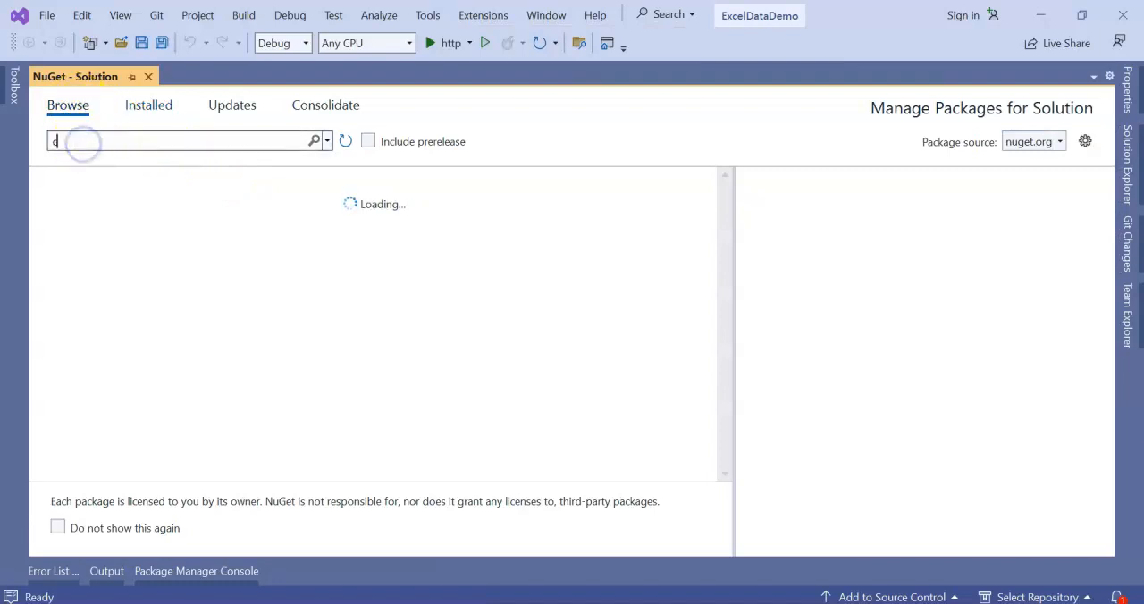
pyautogui.write('closedxml')
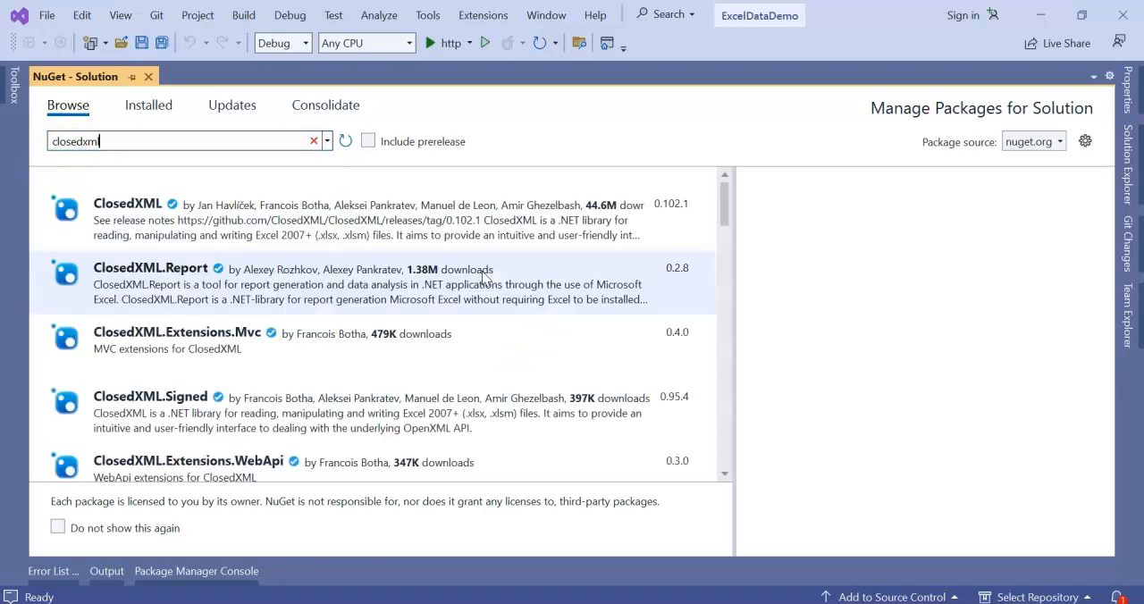
pyautogui.click(127, 203)
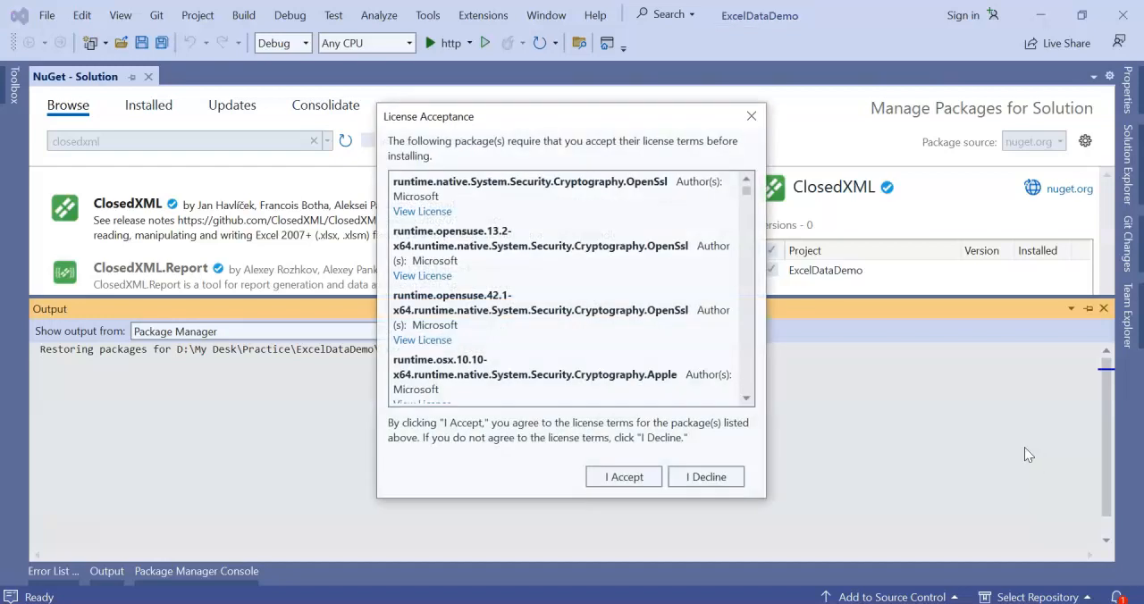
pyautogui.click(623, 477)
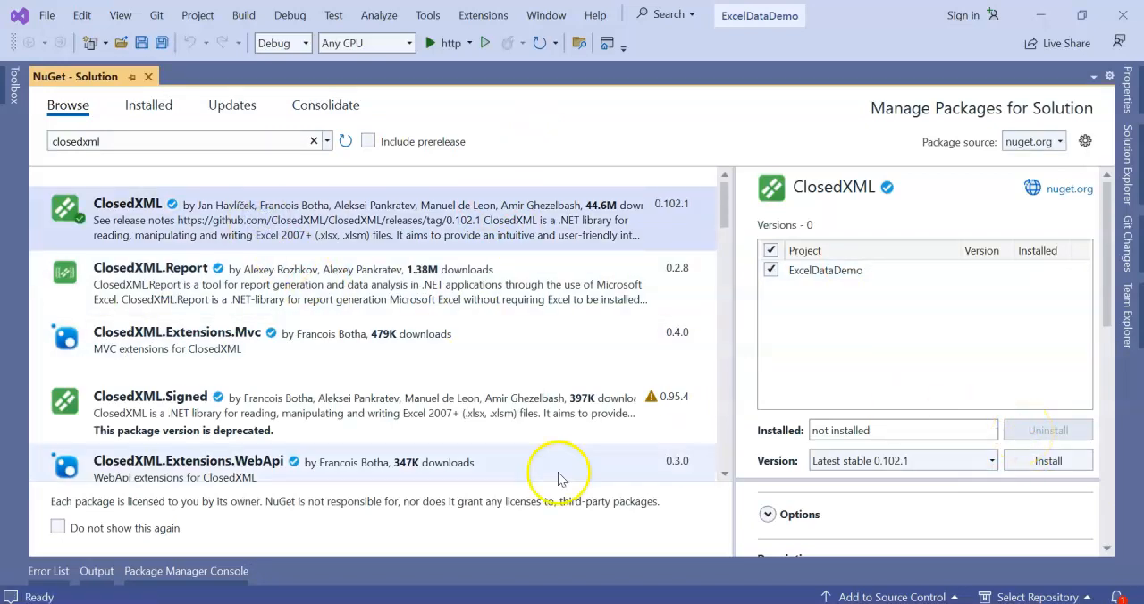
pyautogui.click(1047, 460)
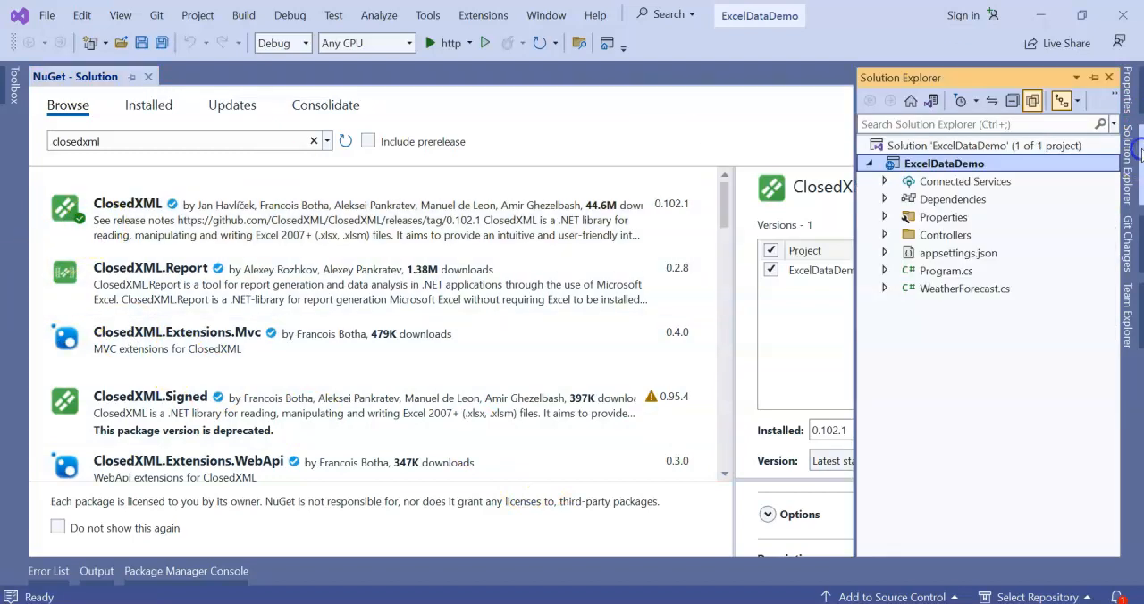
# - Expand the Controllers folder in Solution Explorer and bring up its context menu
pyautogui.click(884, 235)
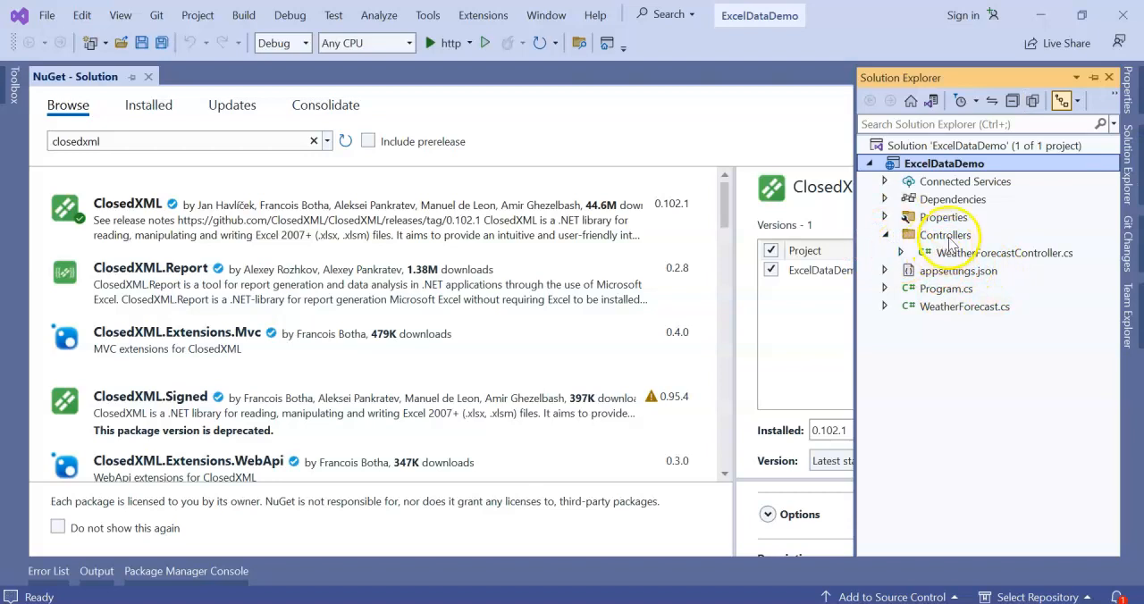
pyautogui.rightClick(946, 235)
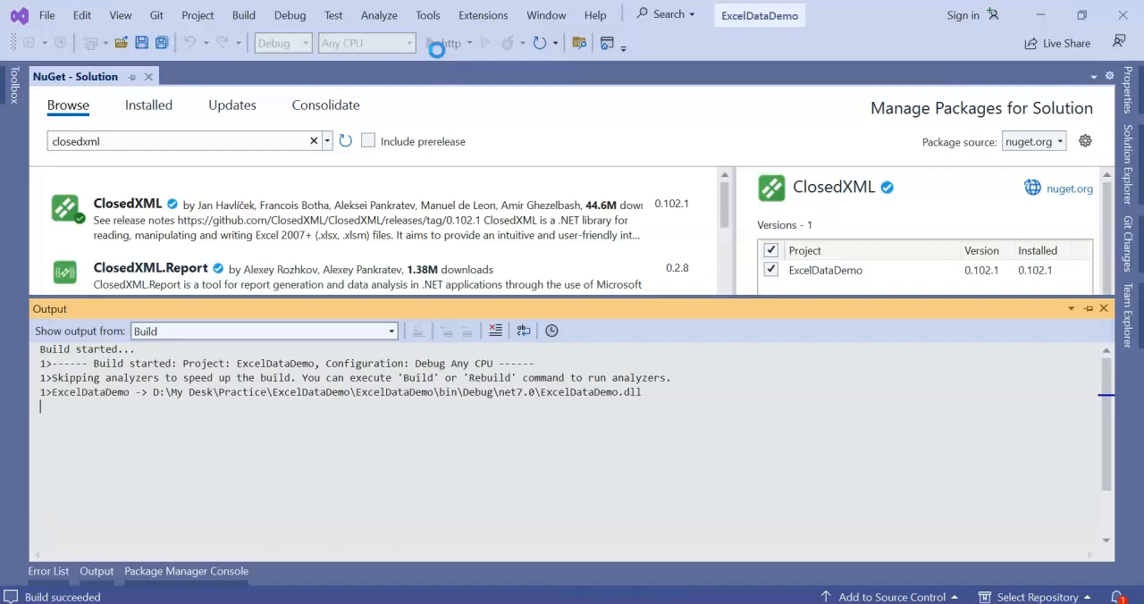
# - Run ExcelDataDemo over http, view the weatherforecast JSON, then close Chrome
pyautogui.click(437, 43)
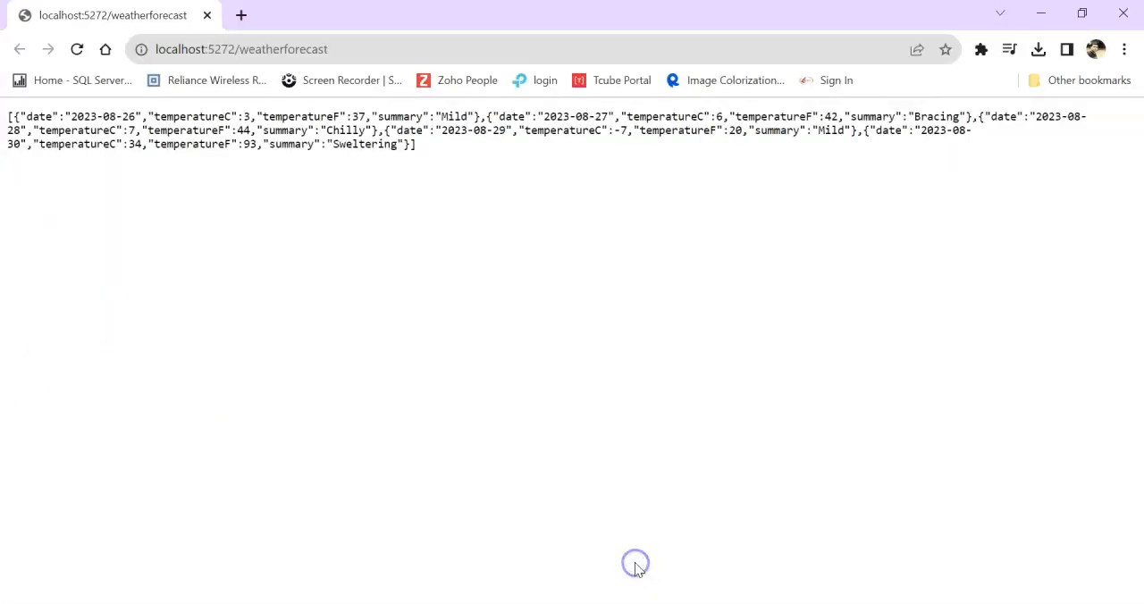
pyautogui.click(241, 49)
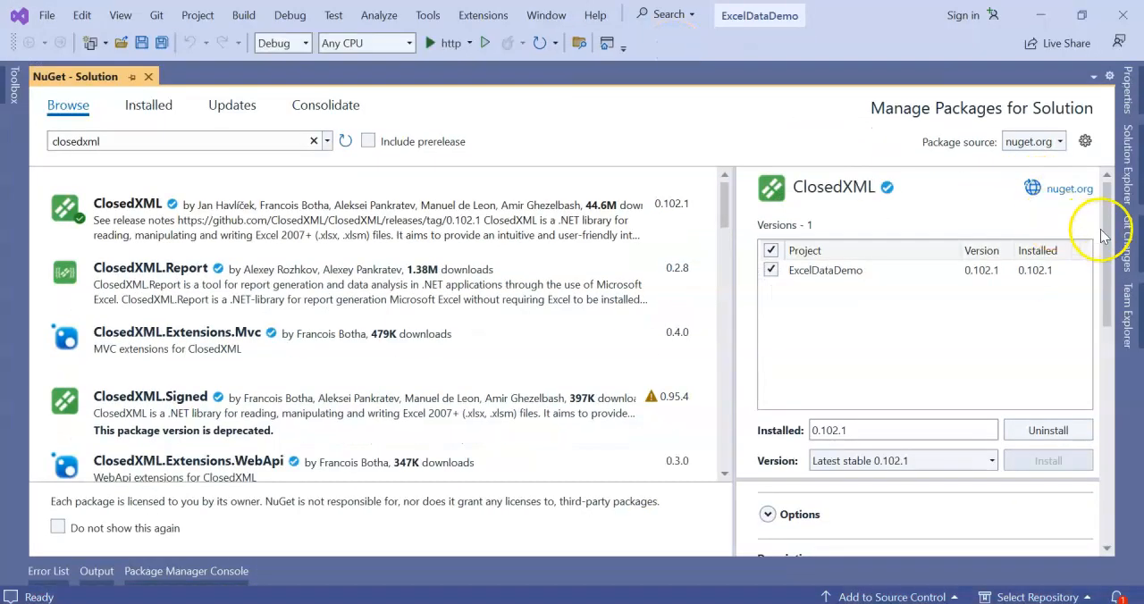
# - Add an empty API controller named TestXLController.cs under Controllers
pyautogui.click(148, 76)
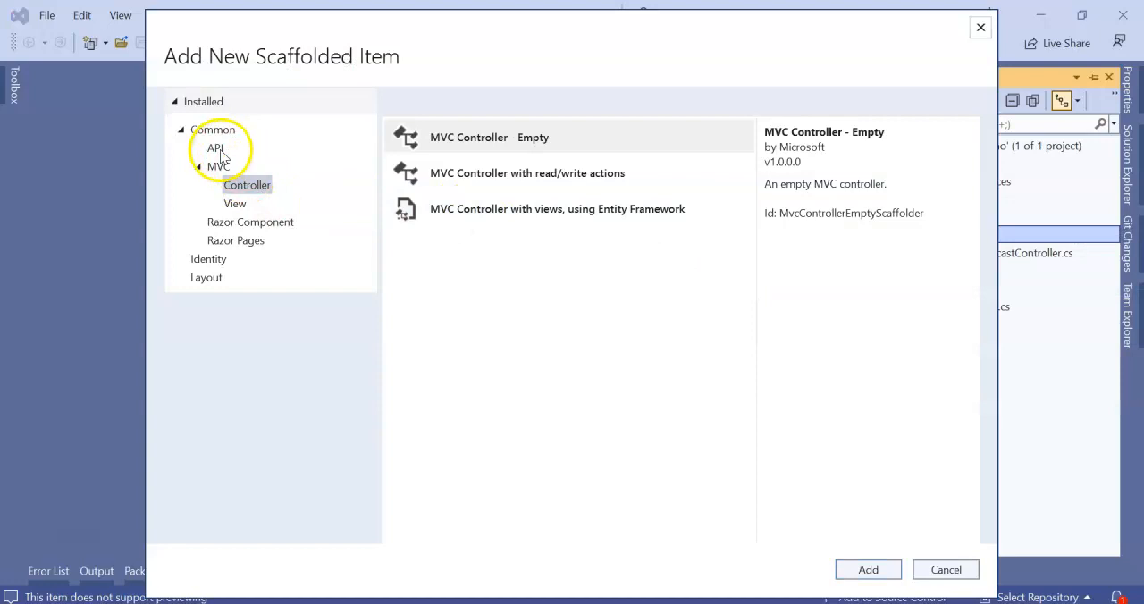
pyautogui.click(214, 147)
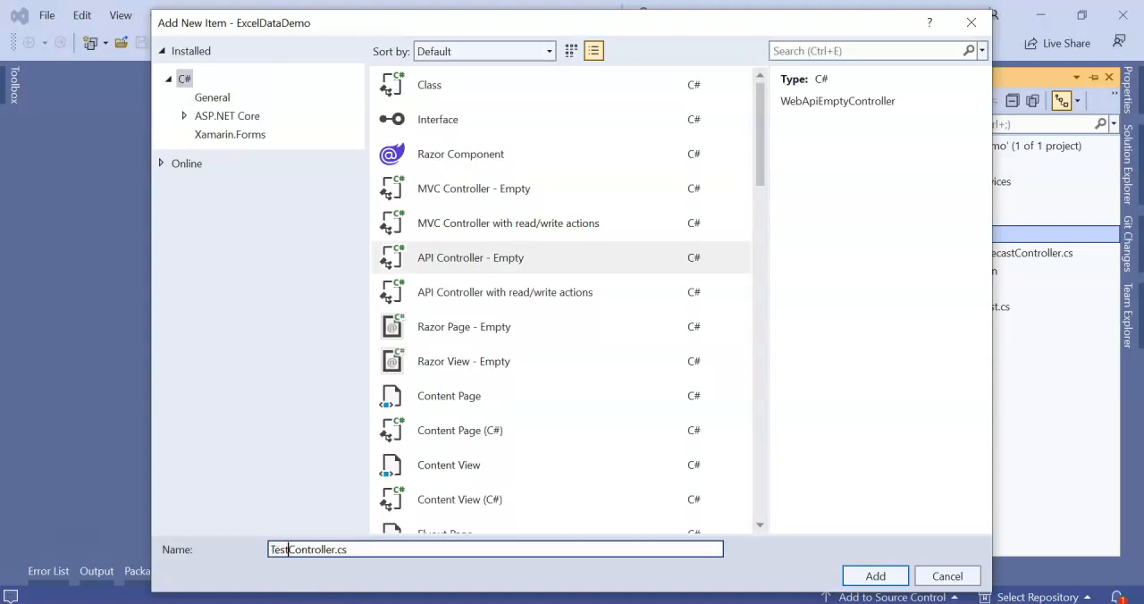
pyautogui.write('Y1')
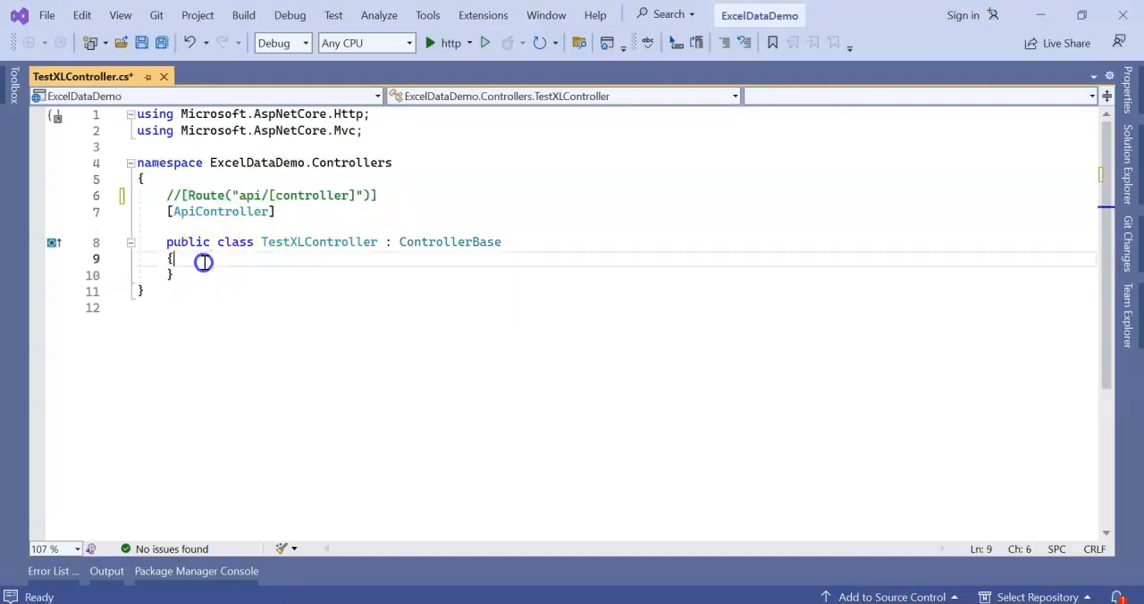
# - Declare public async Task<IActionResult> GenerateExcel() inside the TestXLController class
pyautogui.press('enter')
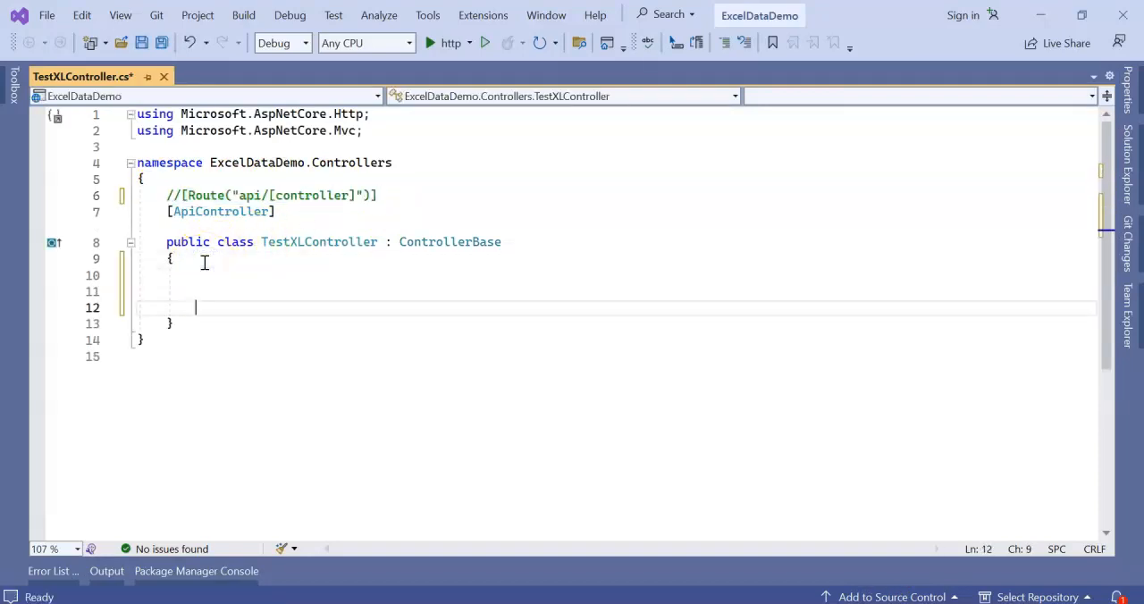
pyautogui.write('public')
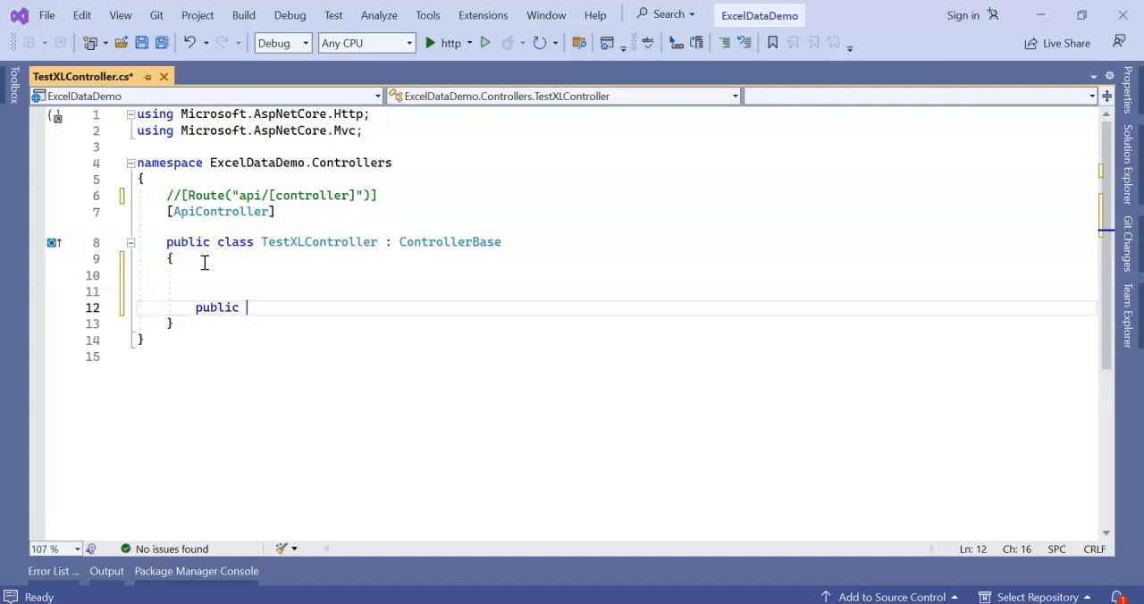
pyautogui.write('async')
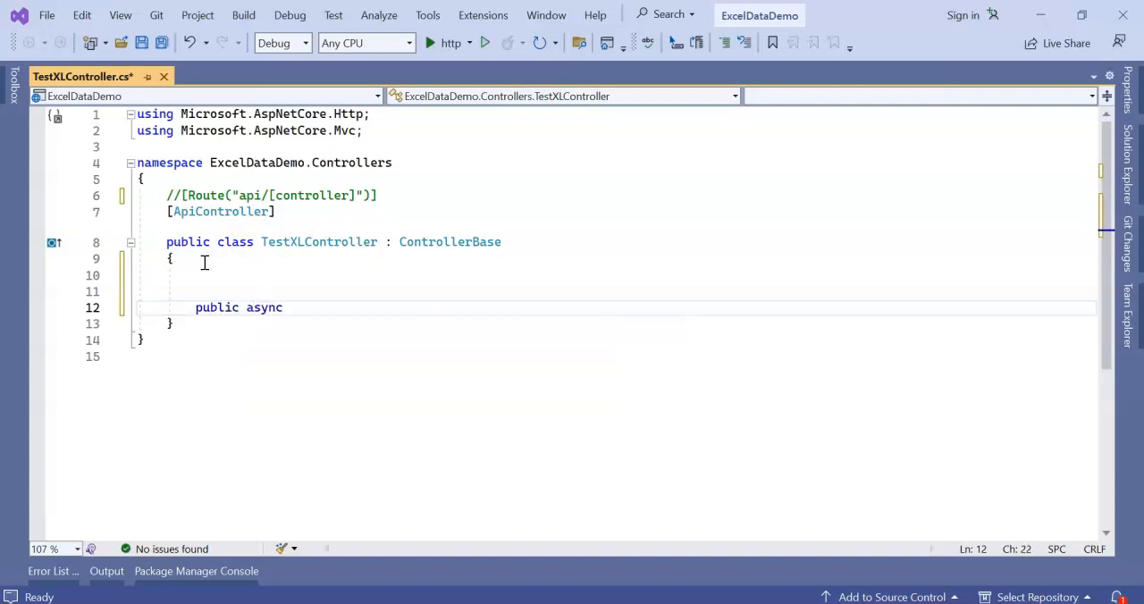
pyautogui.write('Task')
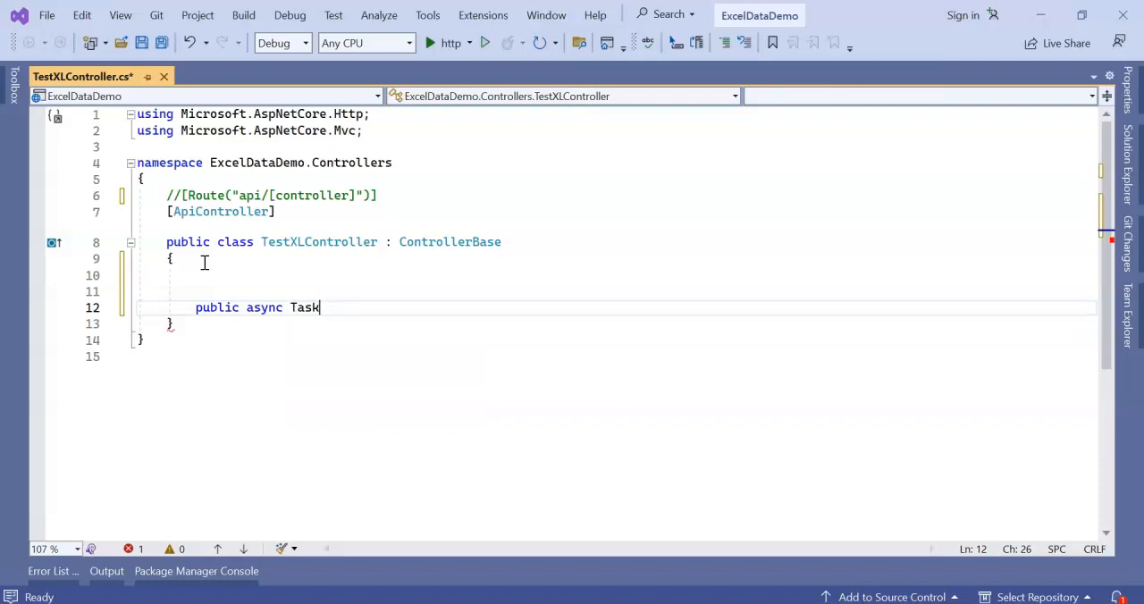
pyautogui.write('<IActionResult>')
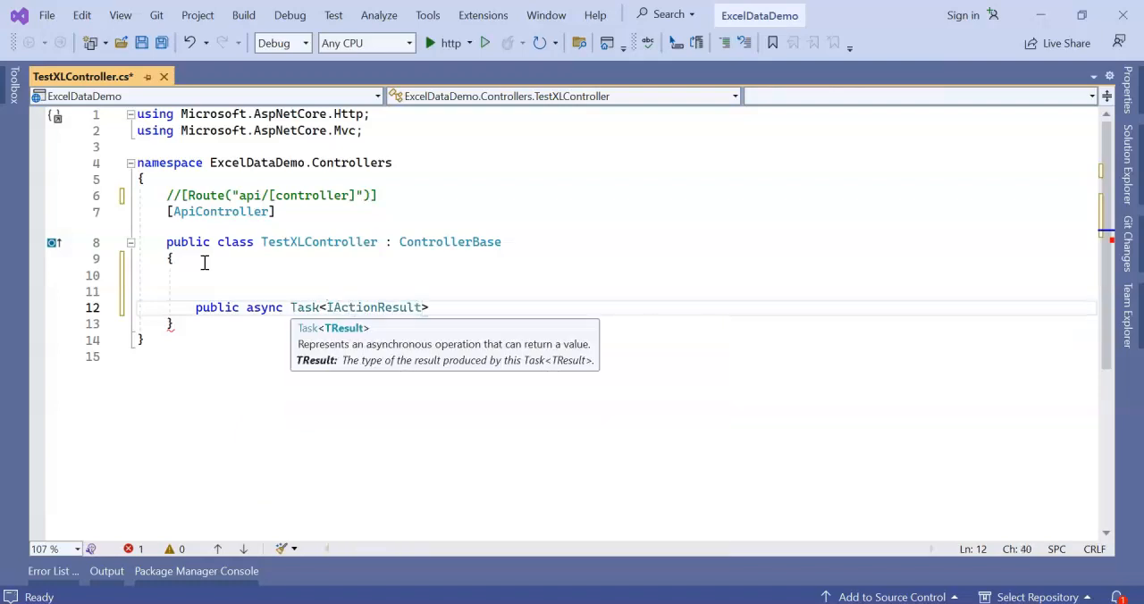
pyautogui.write('Generate')
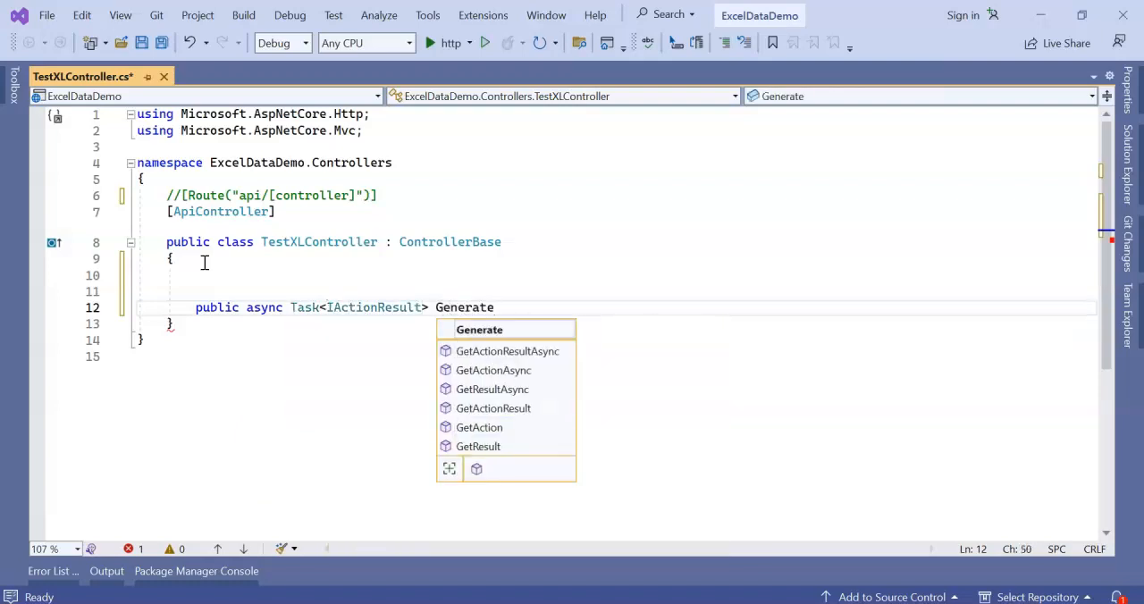
pyautogui.write('Excel()')
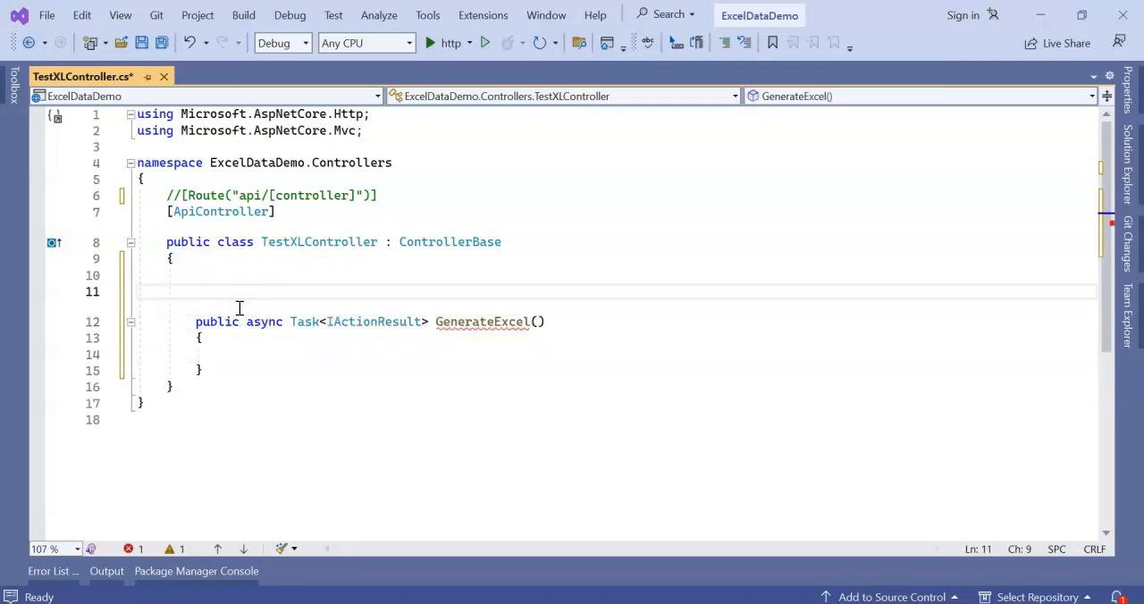
pyautogui.write('[htt')
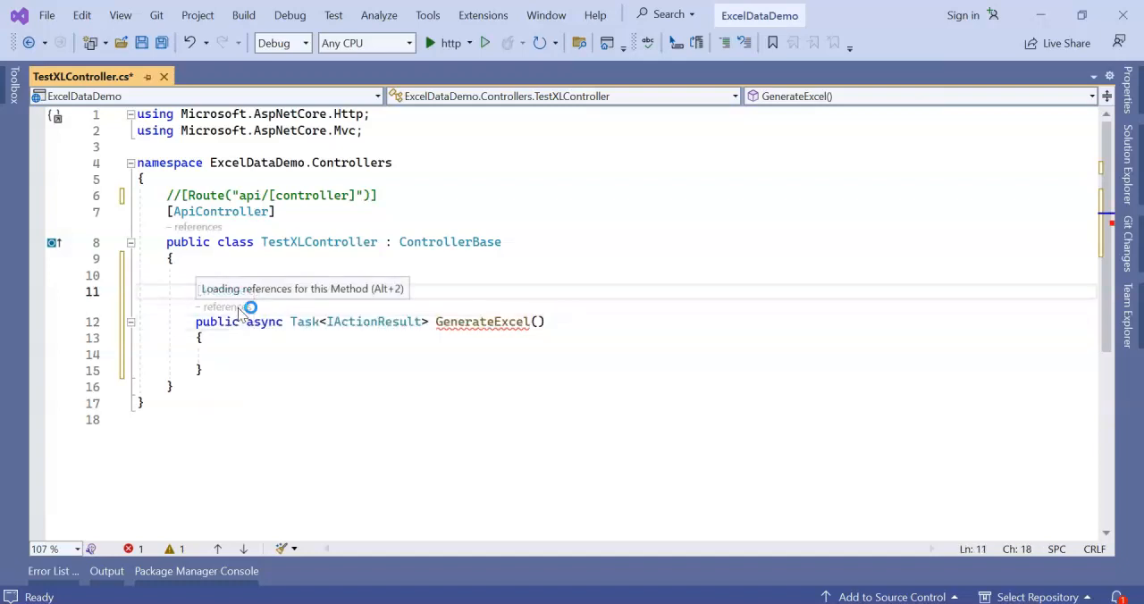
# - Add [HttpGet] and [Route("GenerateExcel")] attributes above the GenerateExcel method
pyautogui.write('[HttpGet]')
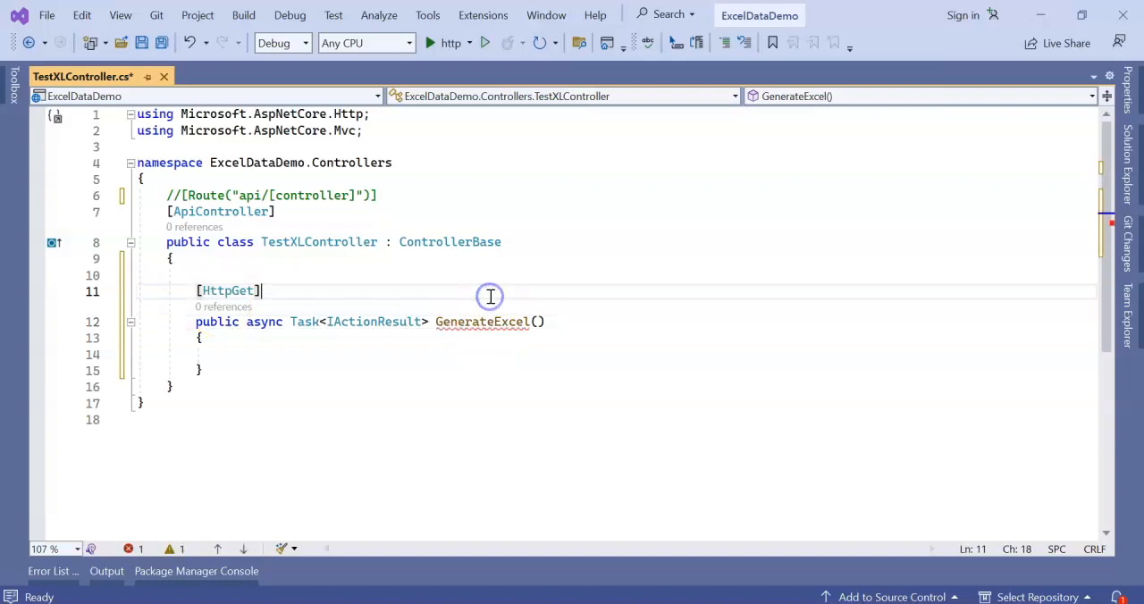
pyautogui.write('[rou')
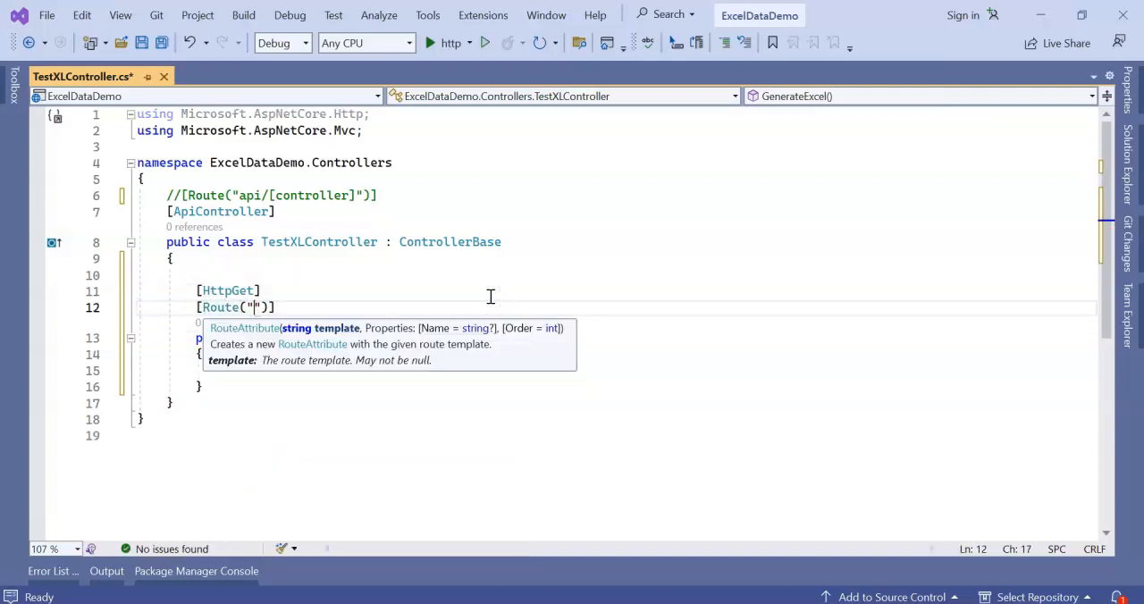
pyautogui.write('GenerateExcel')
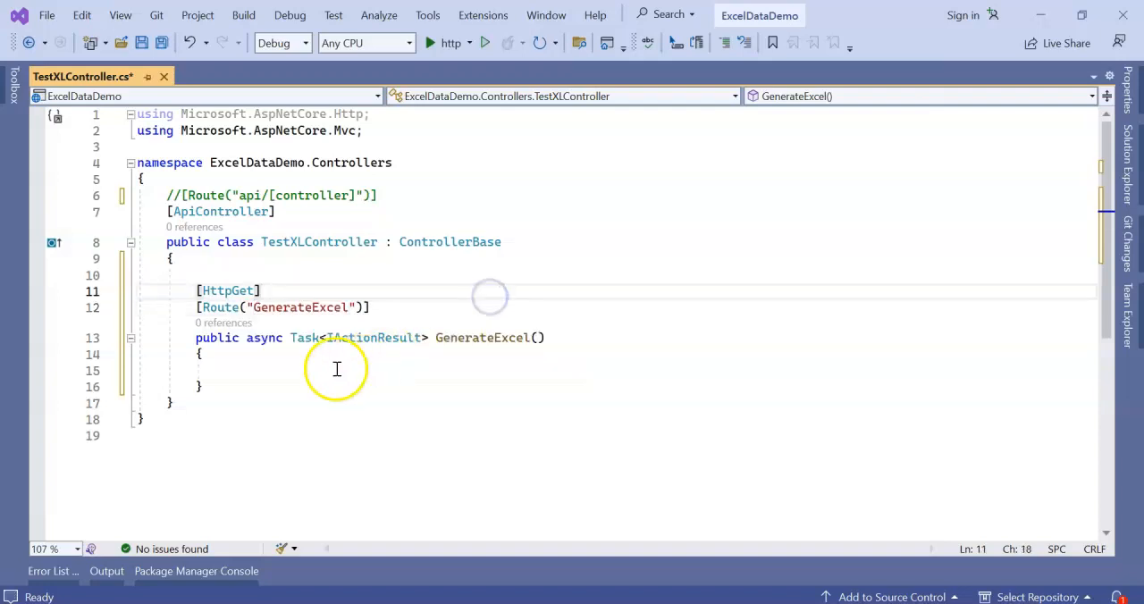
pyautogui.click(335, 370)
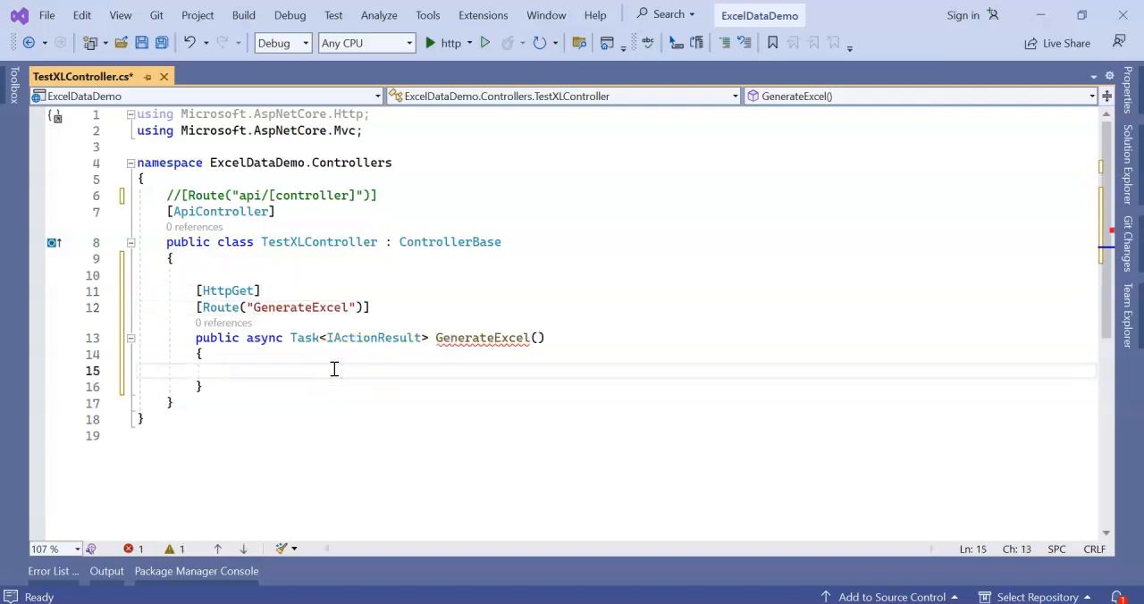
# - Add another dt.Columns.Add() line below the Name and TotalMarks column definitions
pyautogui.scroll(-3)
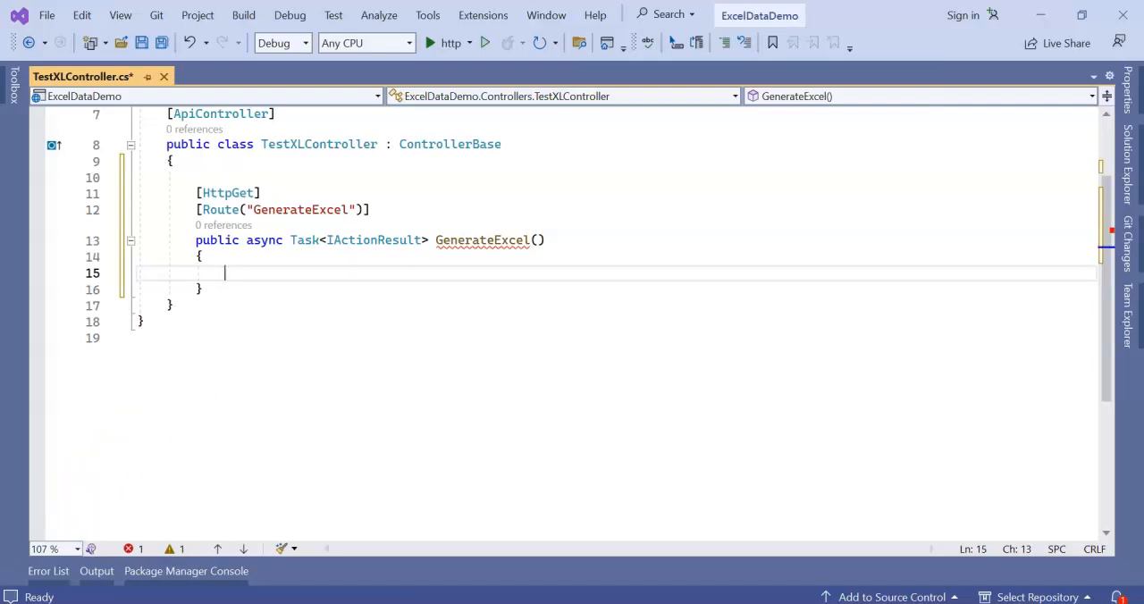
pyautogui.moveTo(279, 277)
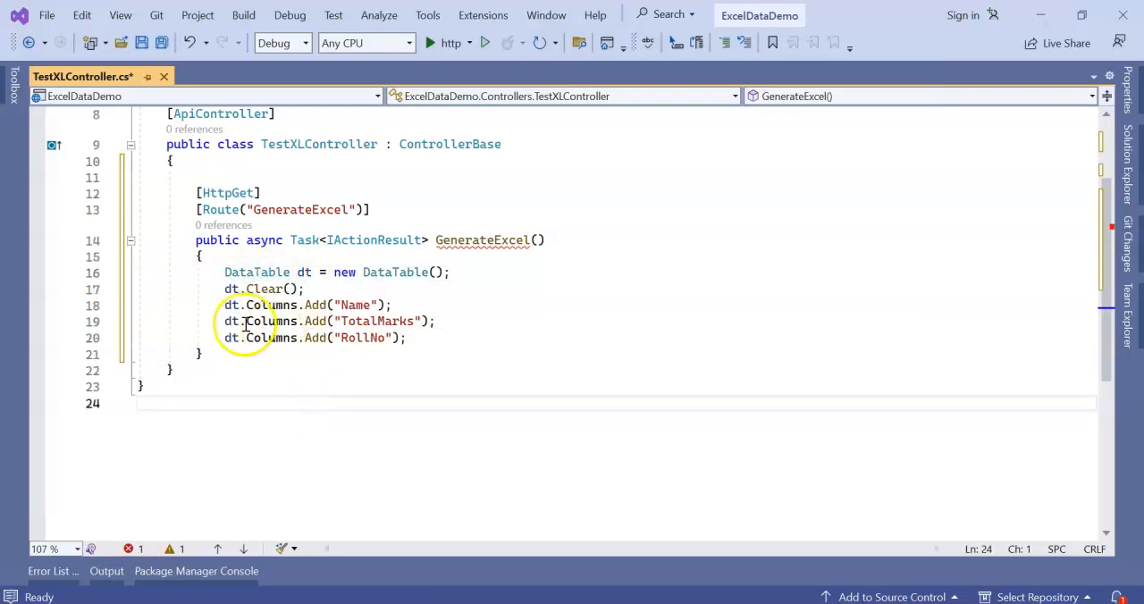
pyautogui.doubleClick(376, 321)
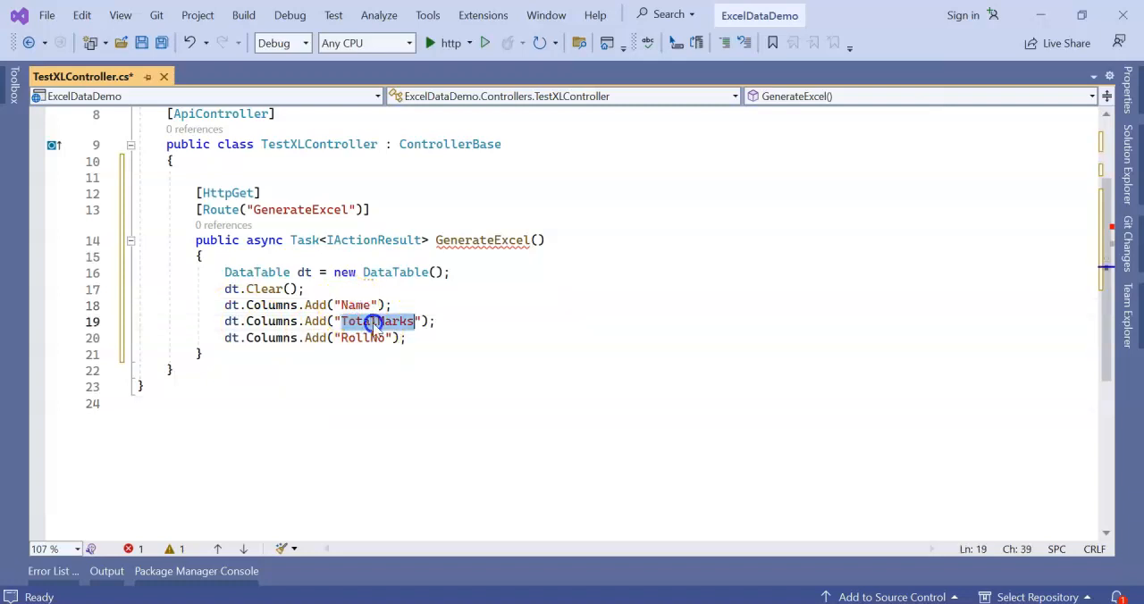
pyautogui.press('enter')
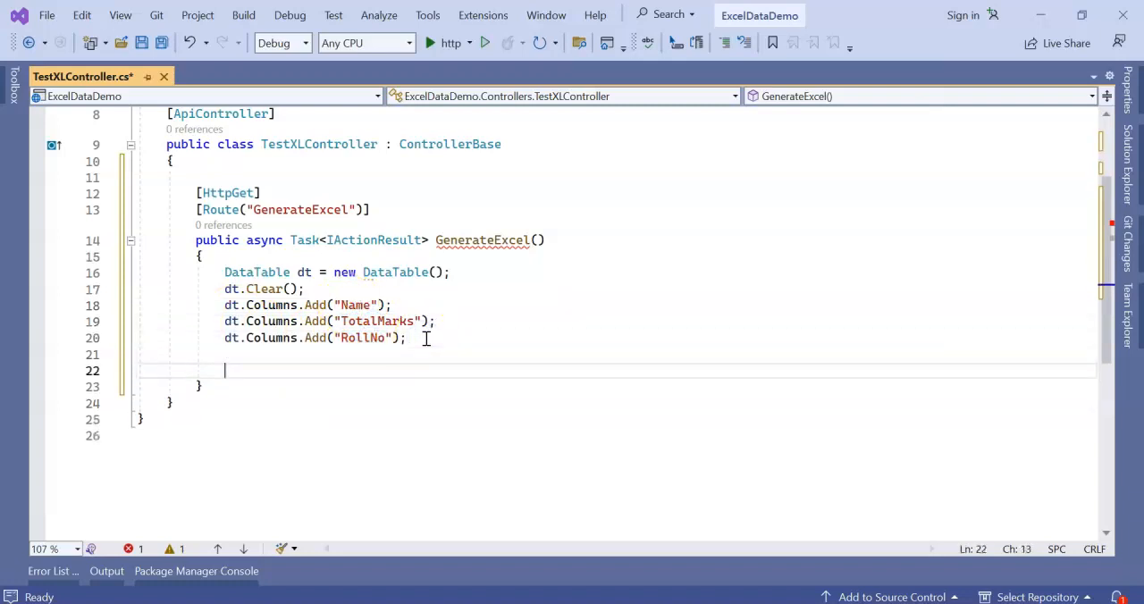
pyautogui.write('dt.Columns.Add(')
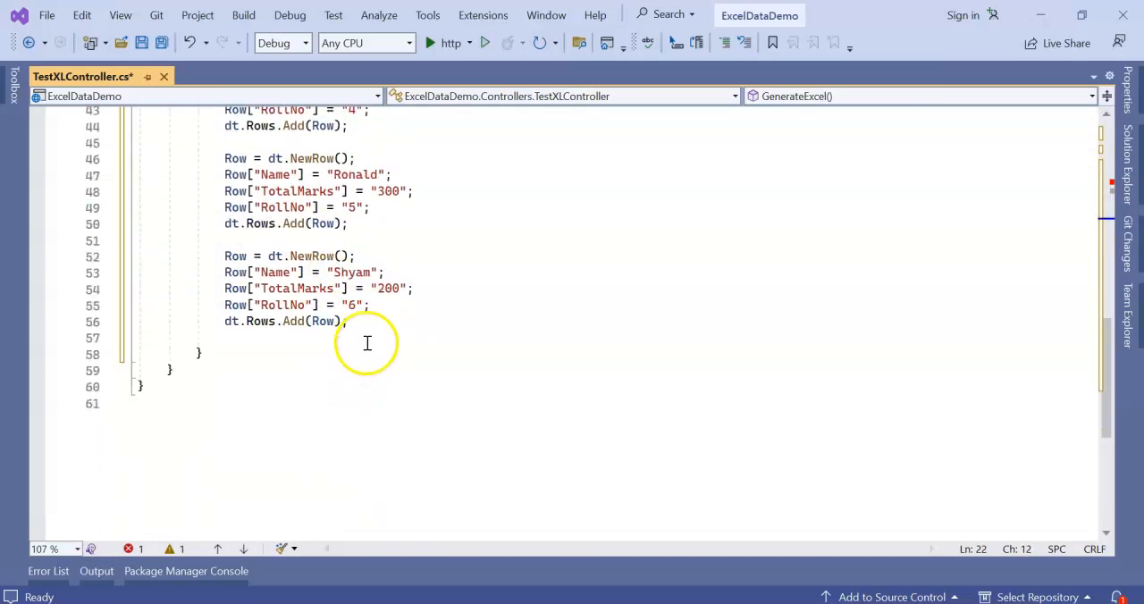
# - Add the last student row, then pass the table to Worksheets.Add as the "StudentMarksheet" sheet
pyautogui.press('enter')
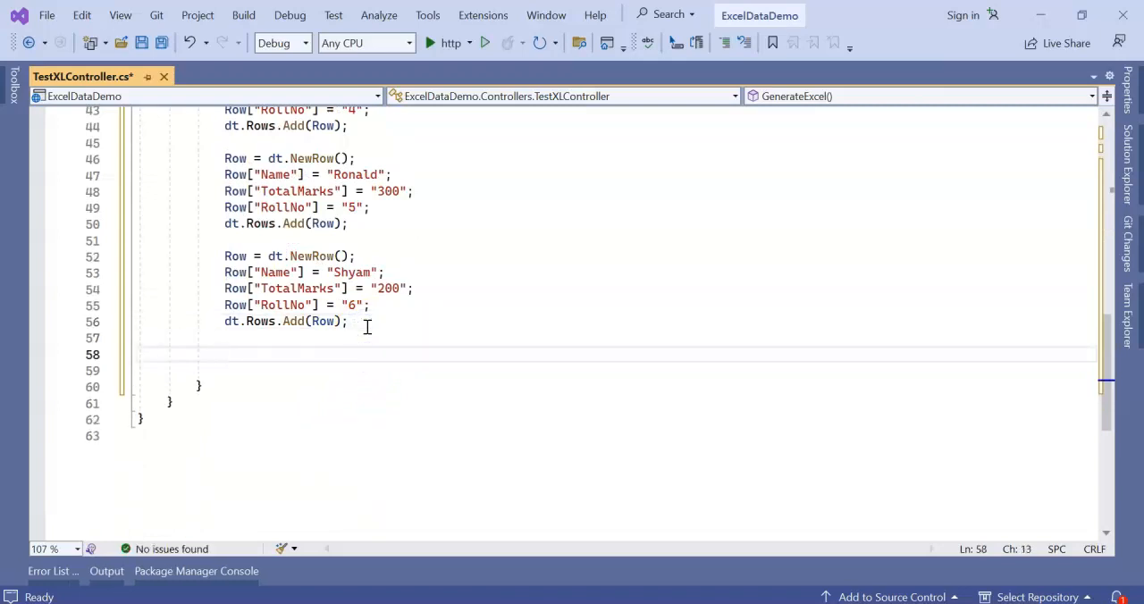
pyautogui.write('Row = dt.NewRow();')
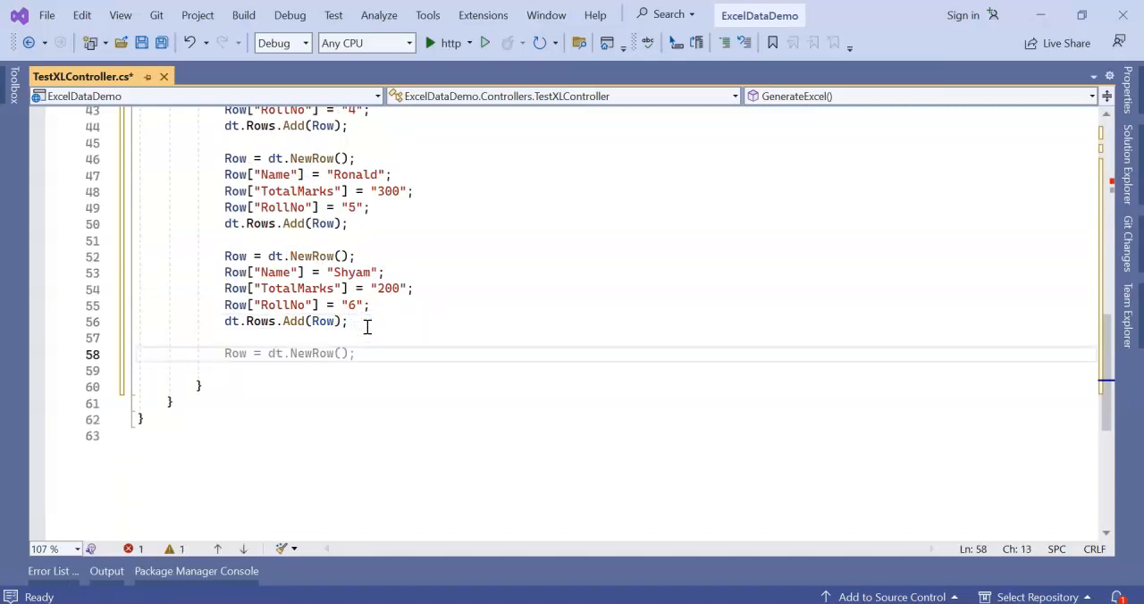
pyautogui.scroll(-3)
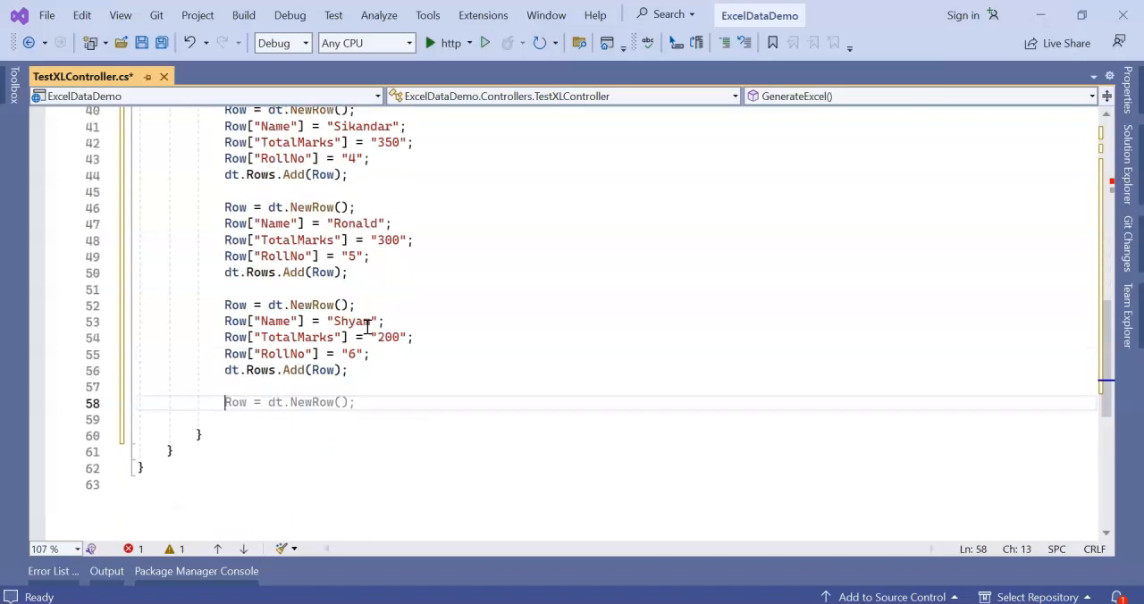
pyautogui.scroll(-3)
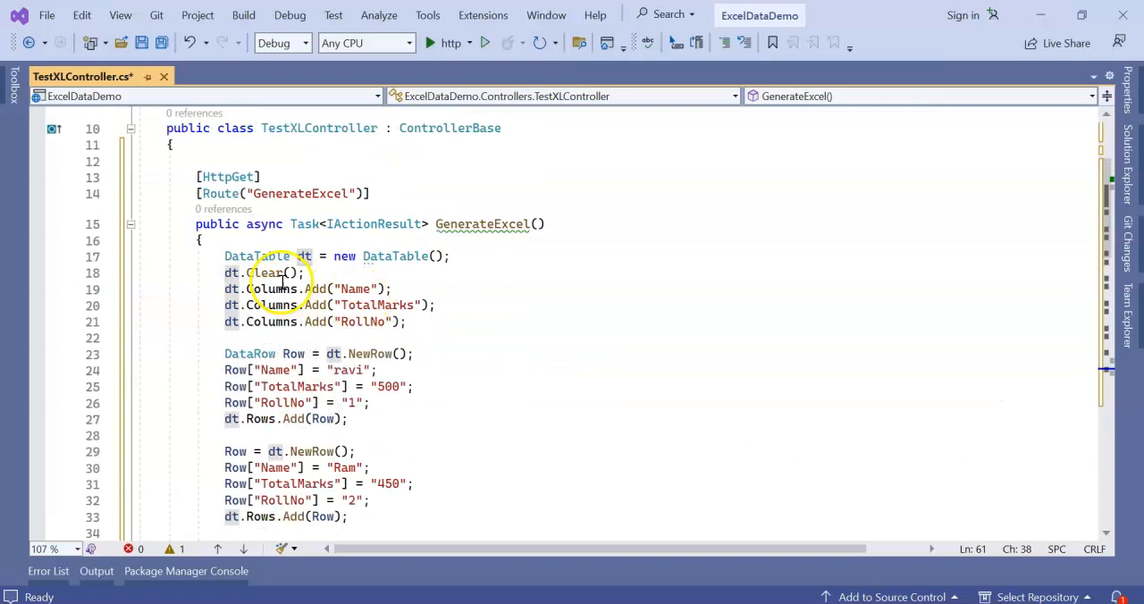
pyautogui.scroll(-3)
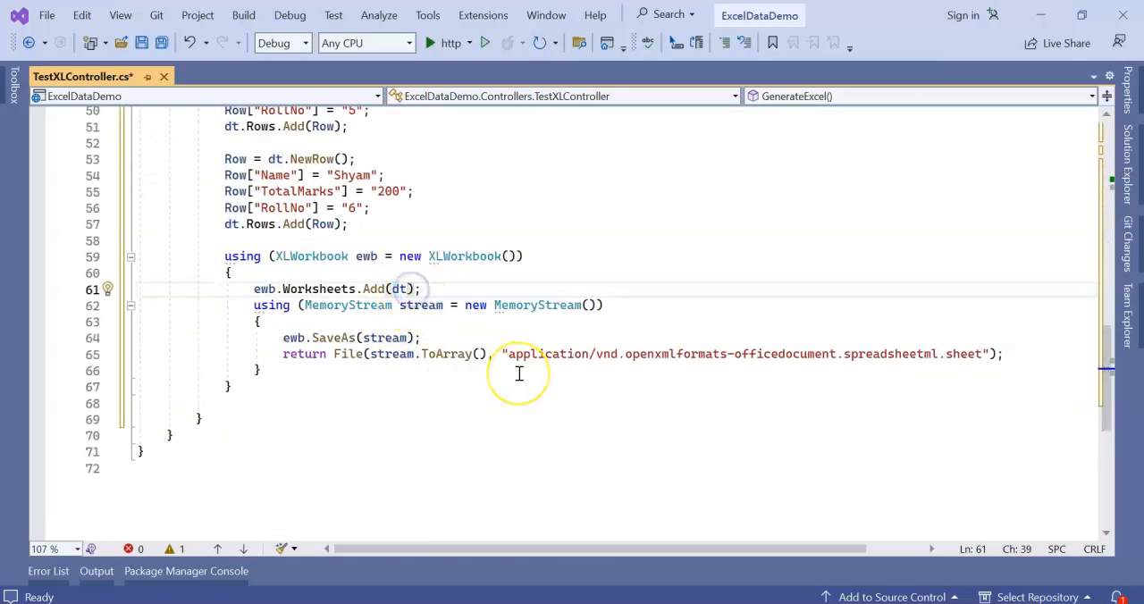
pyautogui.write(',')
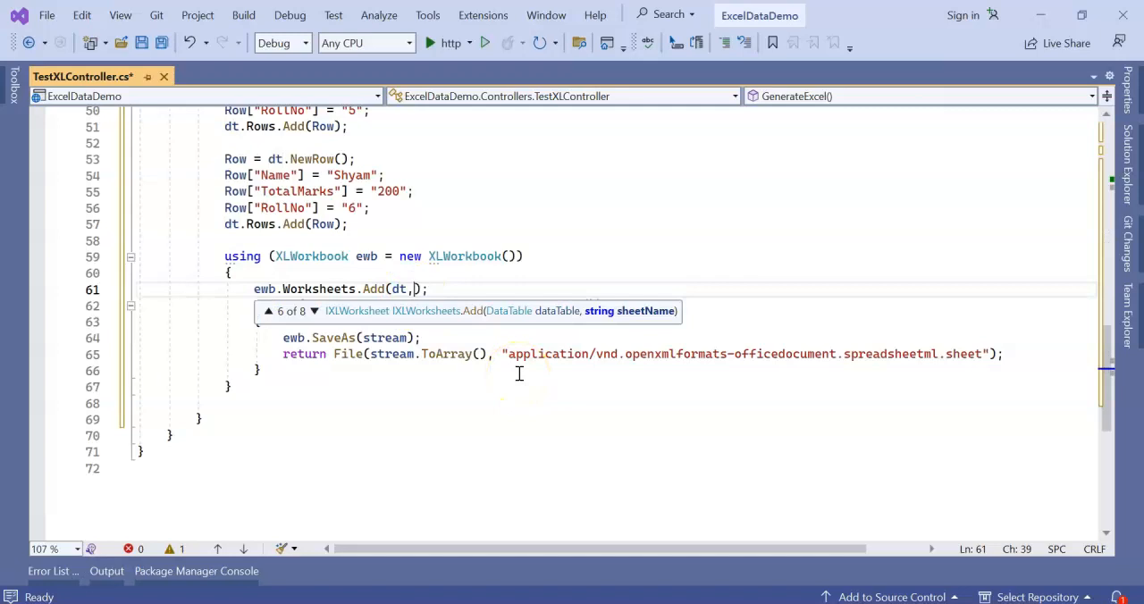
pyautogui.write('"StudentMarksheet')
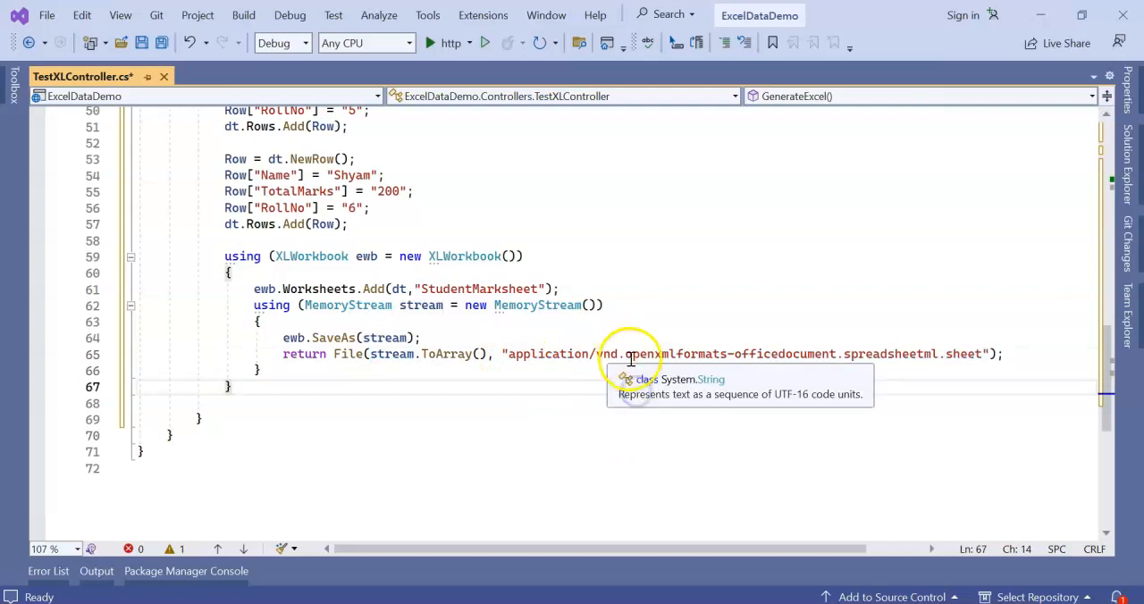
pyautogui.moveTo(789, 349)
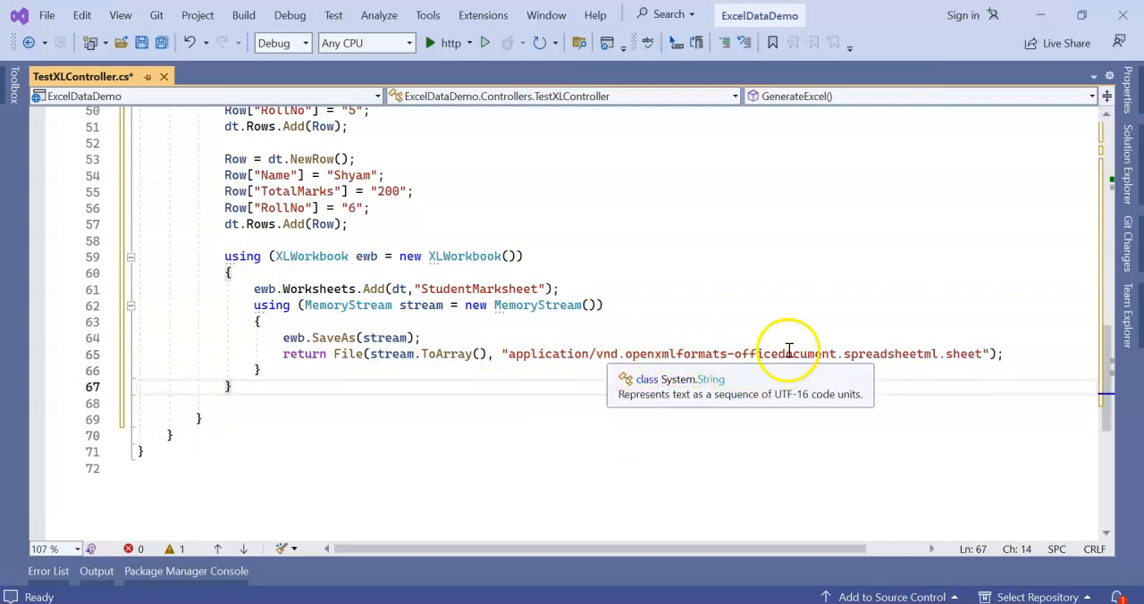
pyautogui.moveTo(938, 353)
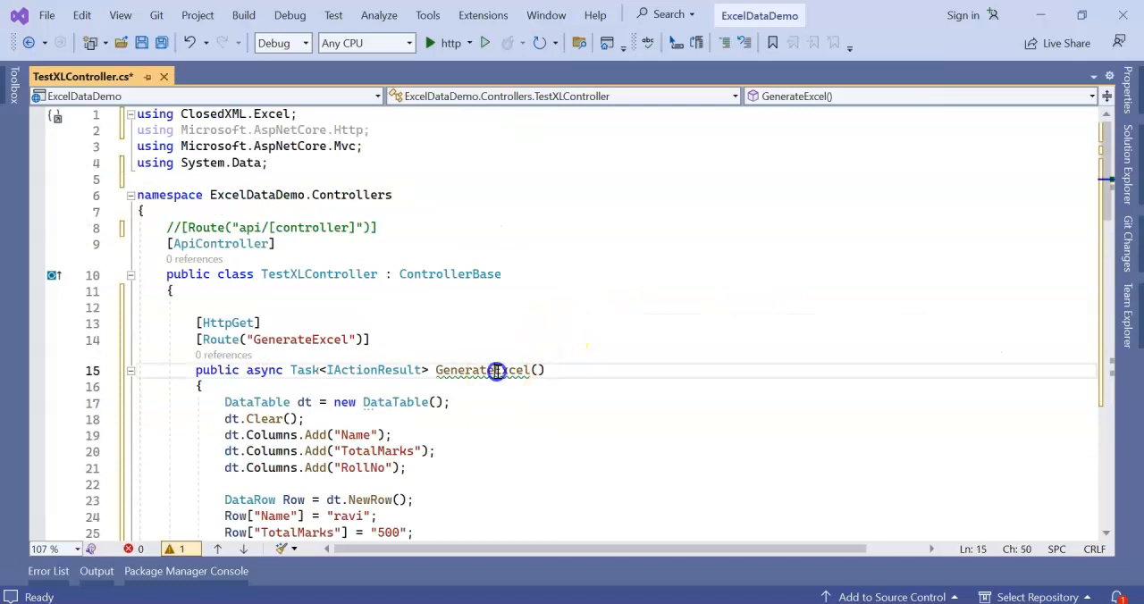
# - Build the ExcelDataDemo solution from the toolbar
pyautogui.scroll(-3)
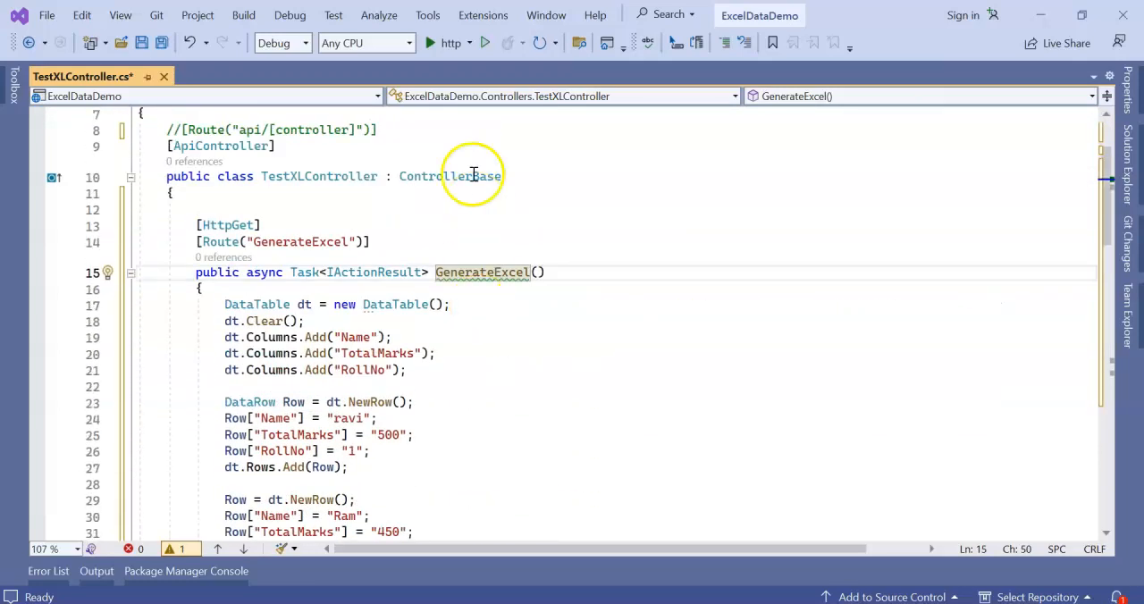
pyautogui.click(484, 42)
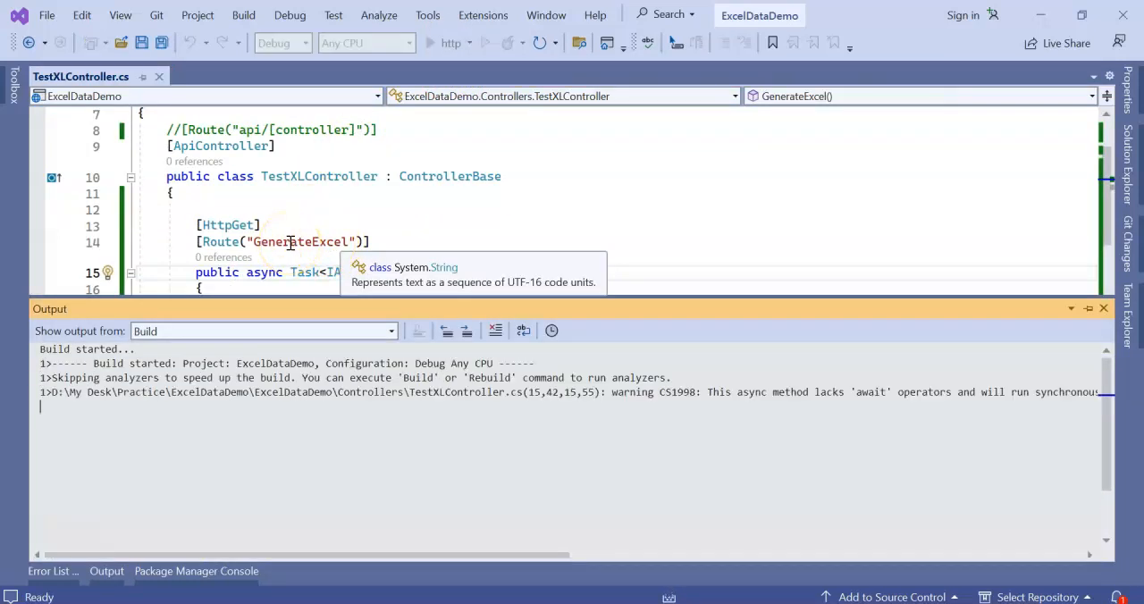
# - Start ExcelDataDemo with debugging and fetch GenerateExcel.xlsx from the endpoint
pyautogui.click(429, 42)
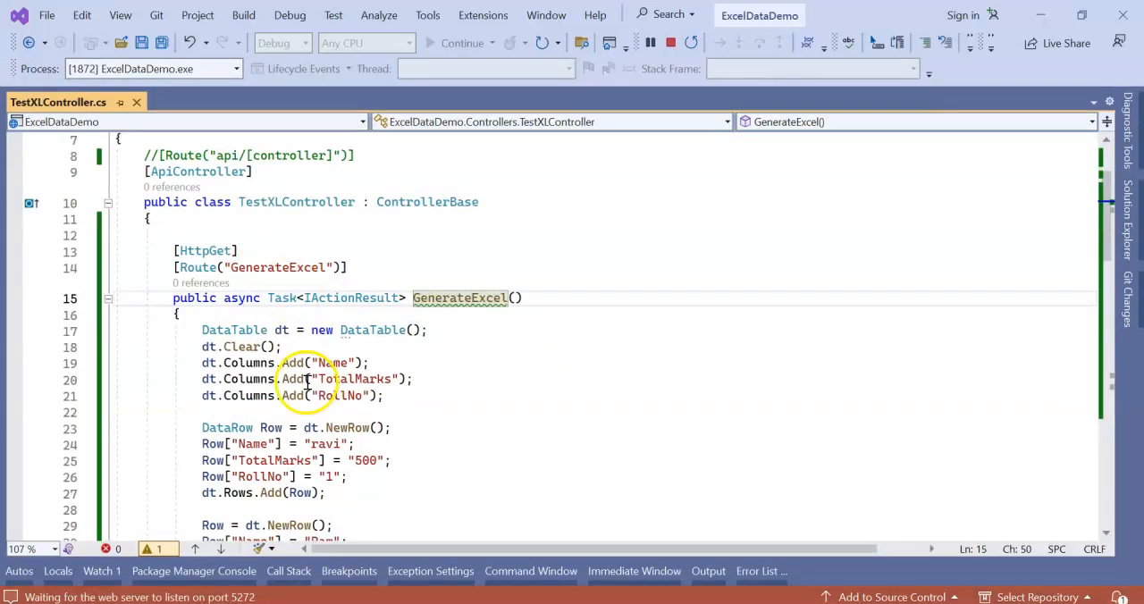
pyautogui.scroll(-3)
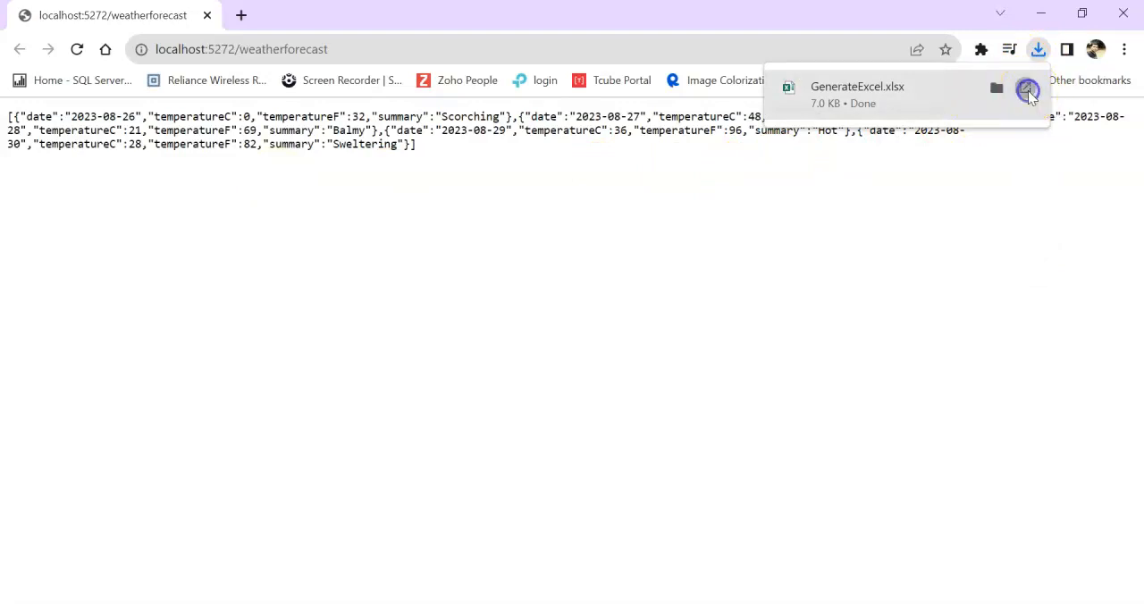
# - Open GenerateExcel.xlsx from Chrome's downloads bubble
pyautogui.click(857, 86)
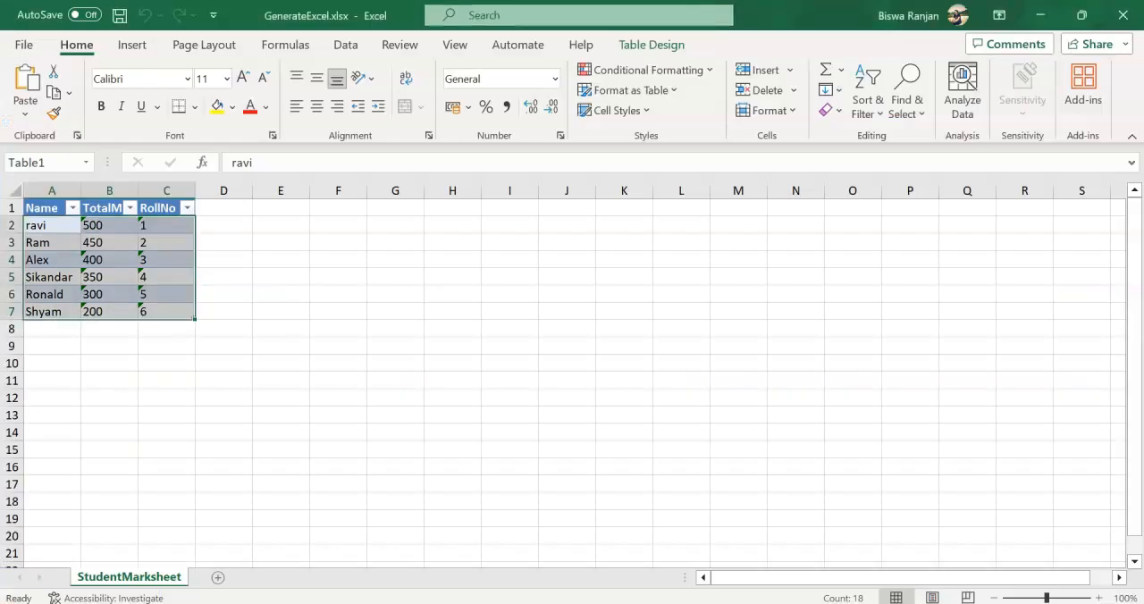
# - Return to TestXLController.cs and select the XLWorkbook and MemoryStream block
pyautogui.click(72, 207)
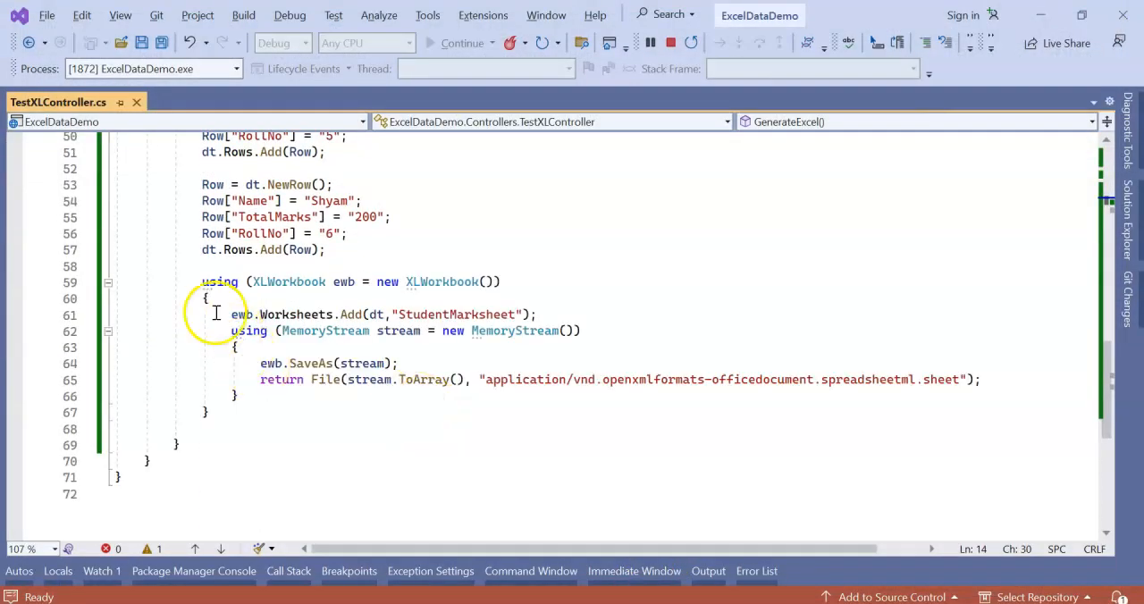
pyautogui.moveTo(202, 281); pyautogui.dragTo(206, 411)
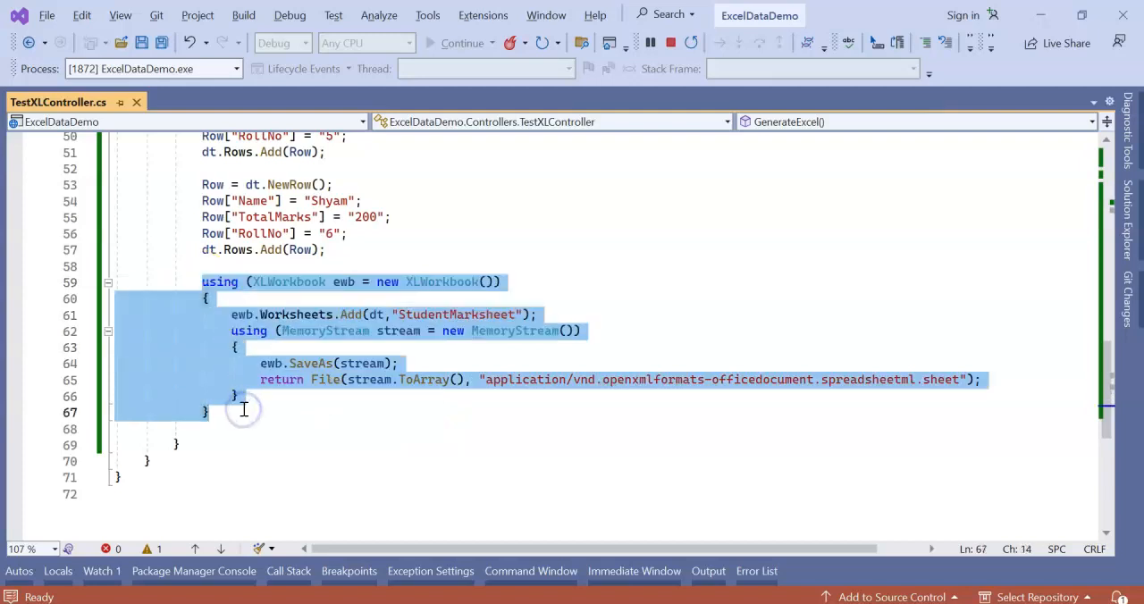